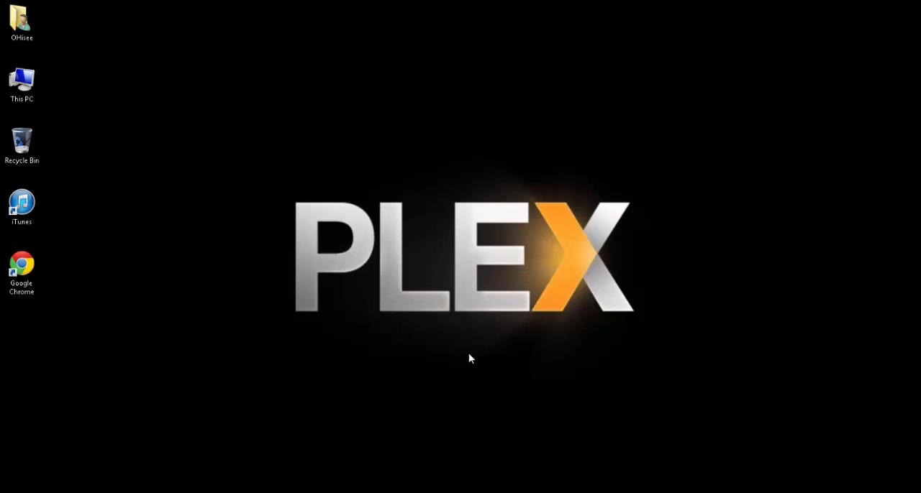
{"action": "mouse_move", "coordinate": [469, 342]}
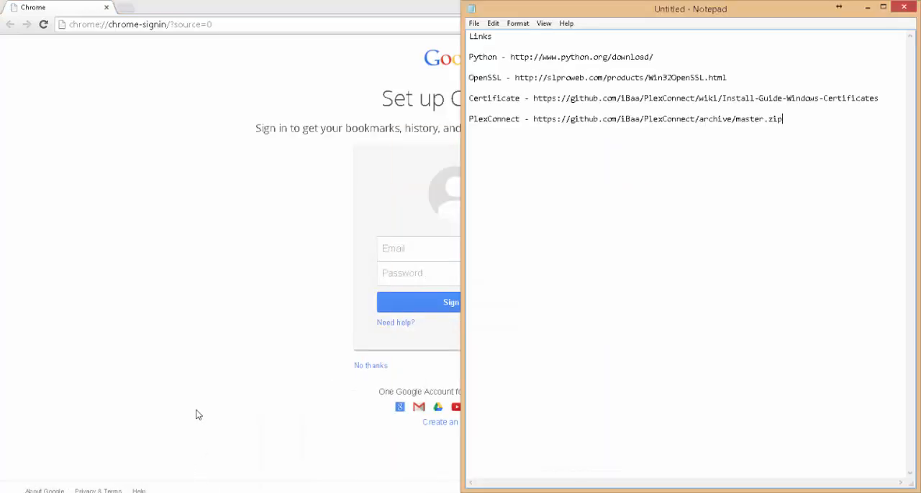
{"action": "mouse_move", "coordinate": [791, 123]}
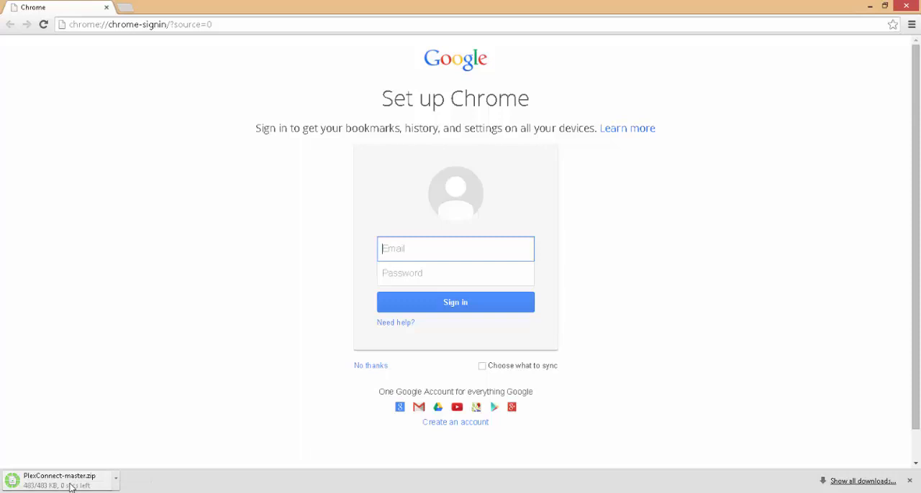
Show the downloaded PlexConnect-master.zip in its folder from Chrome's download bar.
{"action": "left_click", "coordinate": [115, 481]}
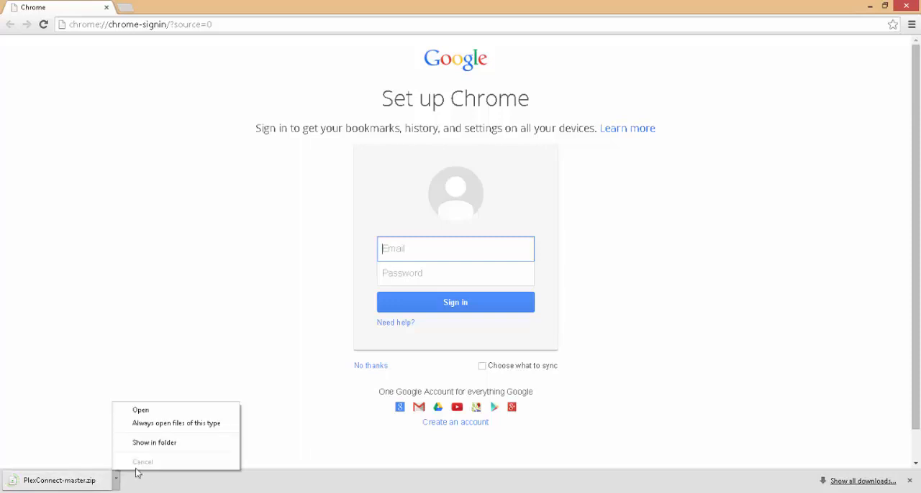
{"action": "left_click", "coordinate": [153, 443]}
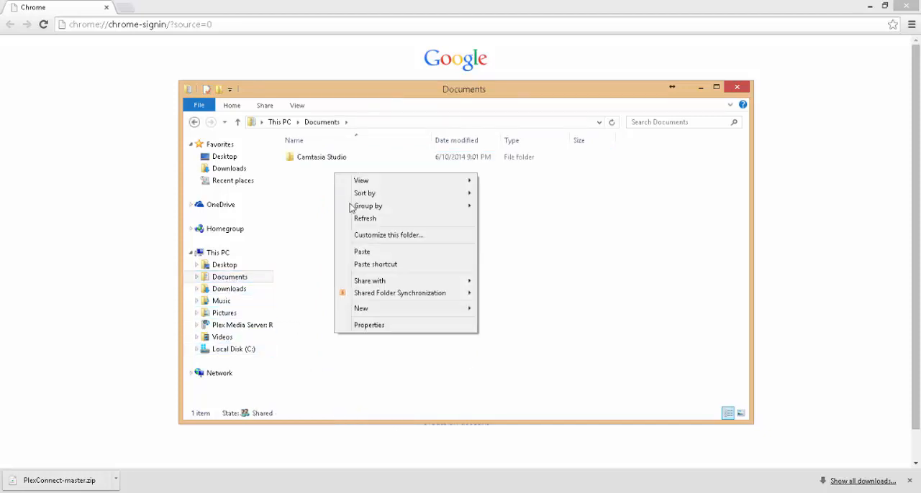
{"action": "mouse_move", "coordinate": [367, 256]}
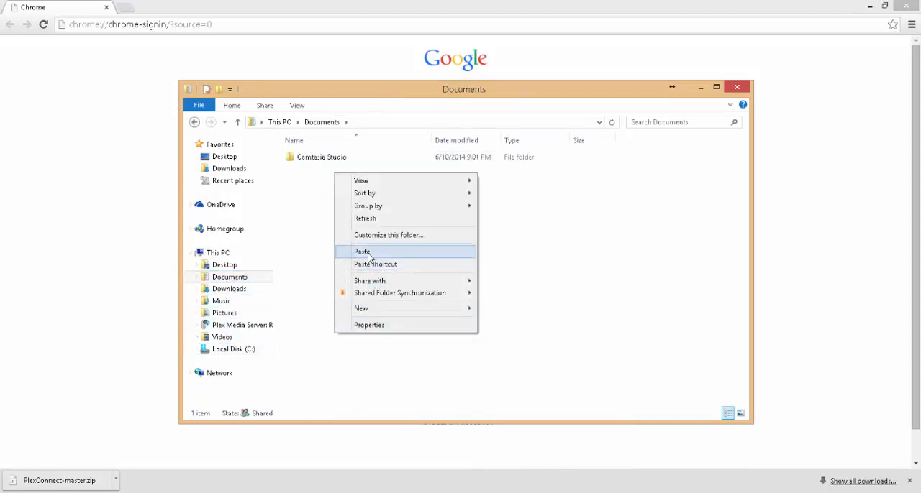
Paste PlexConnect-master.zip into Documents and choose an action from its context menu.
{"action": "left_click", "coordinate": [363, 251]}
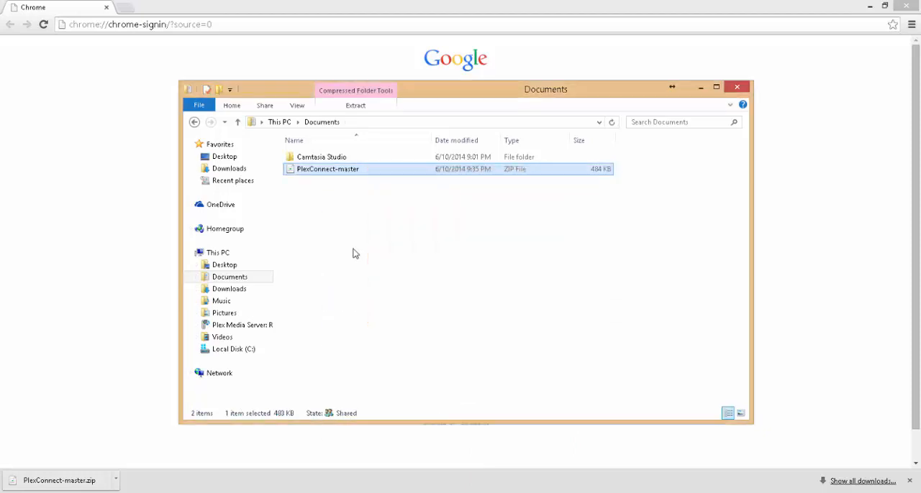
{"action": "right_click", "coordinate": [328, 170]}
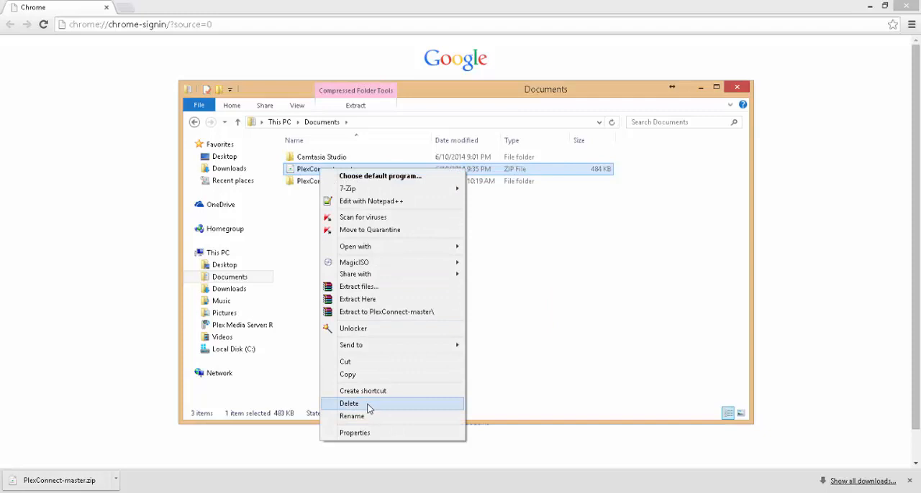
{"action": "left_click", "coordinate": [348, 403]}
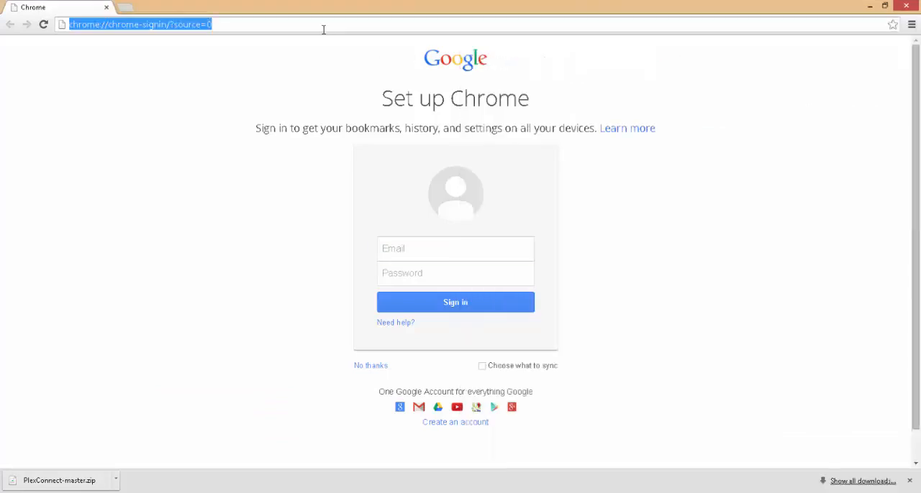
{"action": "type", "text": "www.python.org/download/"}
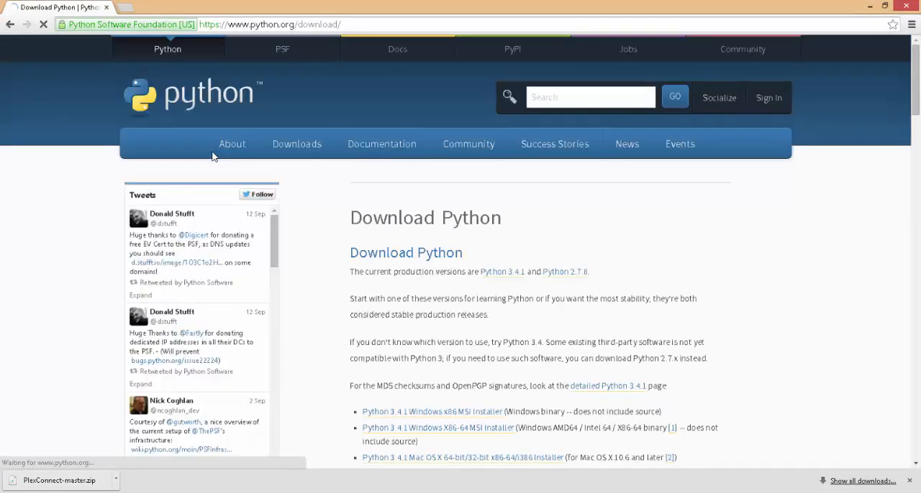
{"action": "mouse_move", "coordinate": [567, 271]}
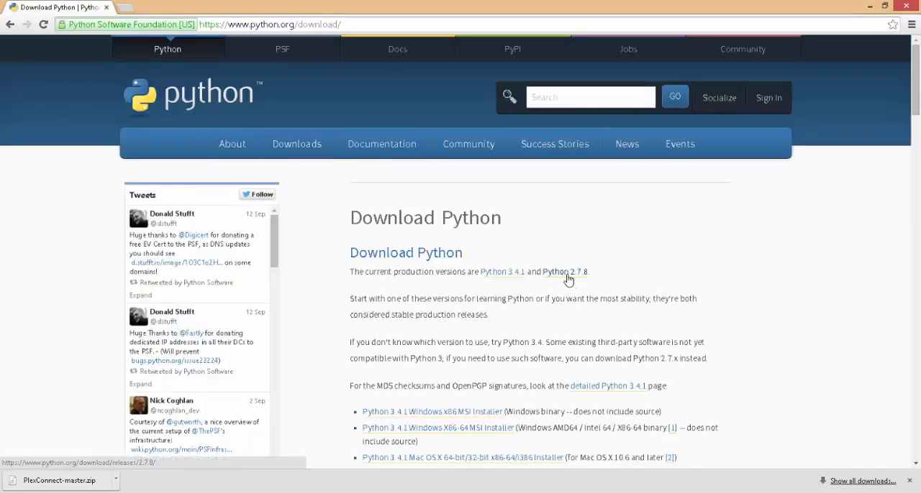
{"action": "mouse_move", "coordinate": [544, 279]}
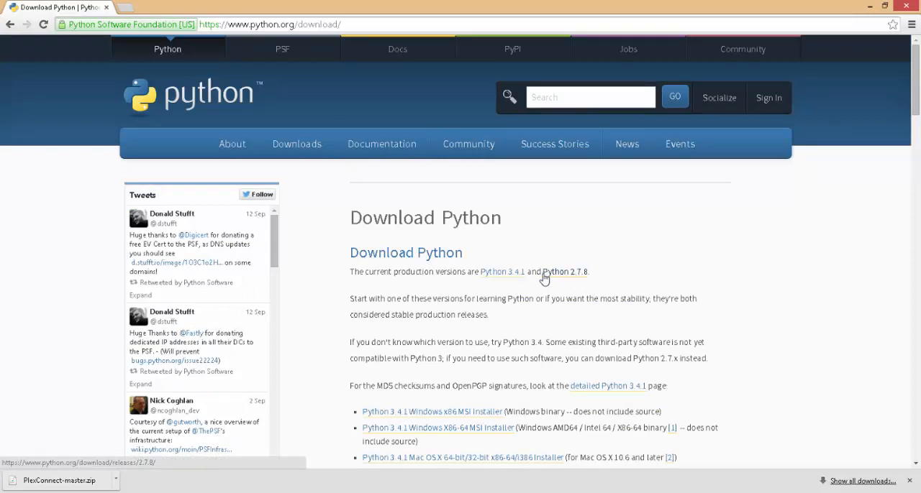
{"action": "mouse_move", "coordinate": [502, 272]}
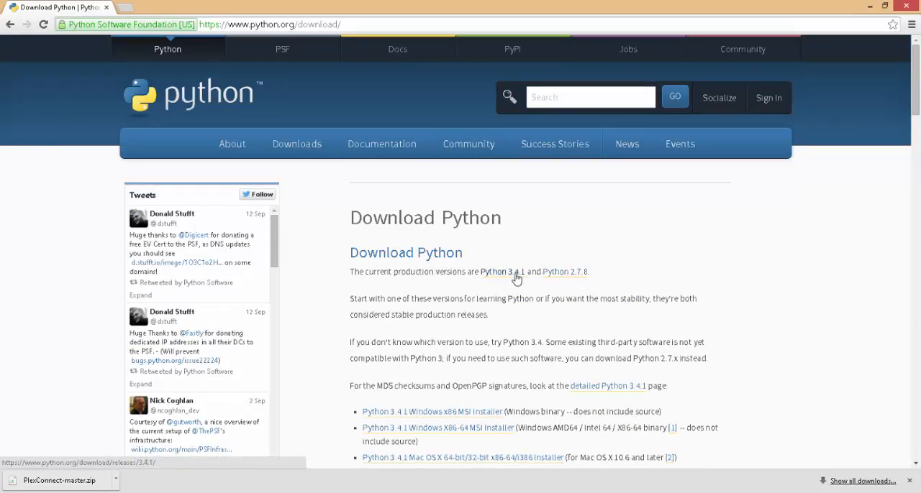
{"action": "mouse_move", "coordinate": [568, 272]}
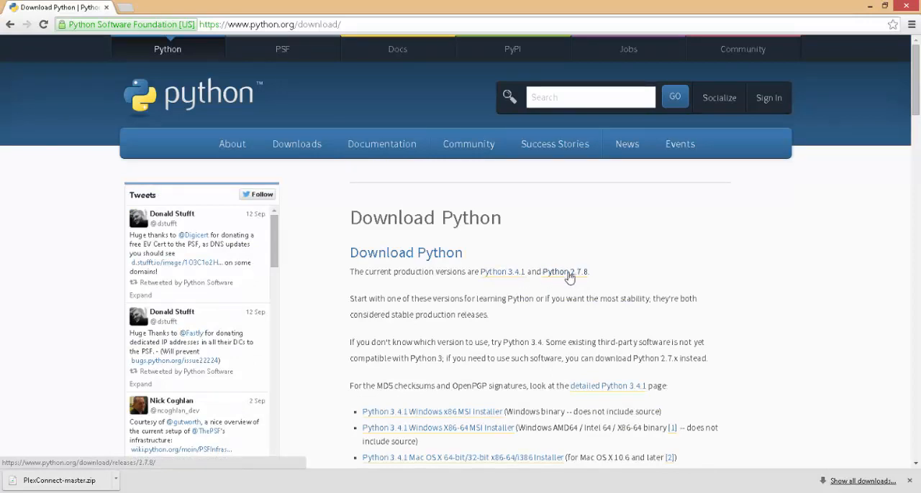
{"action": "left_click", "coordinate": [566, 272]}
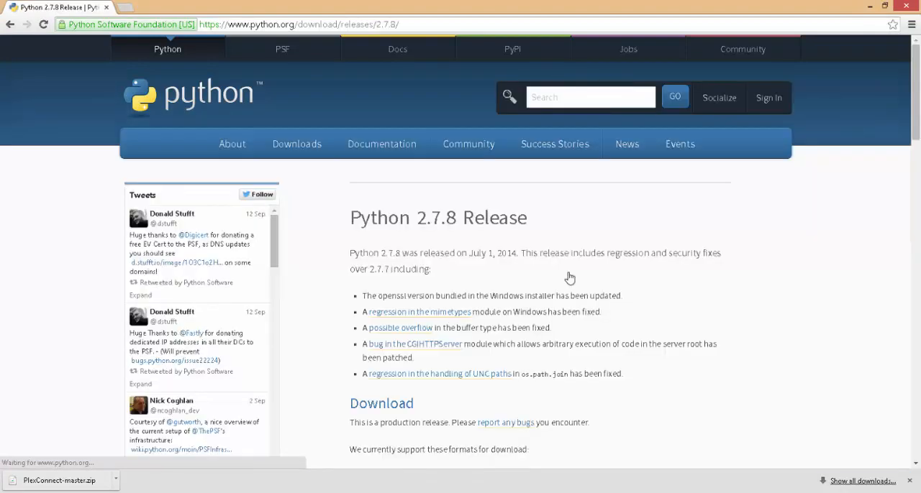
{"action": "scroll", "scroll_direction": "down", "scroll_amount": 3}
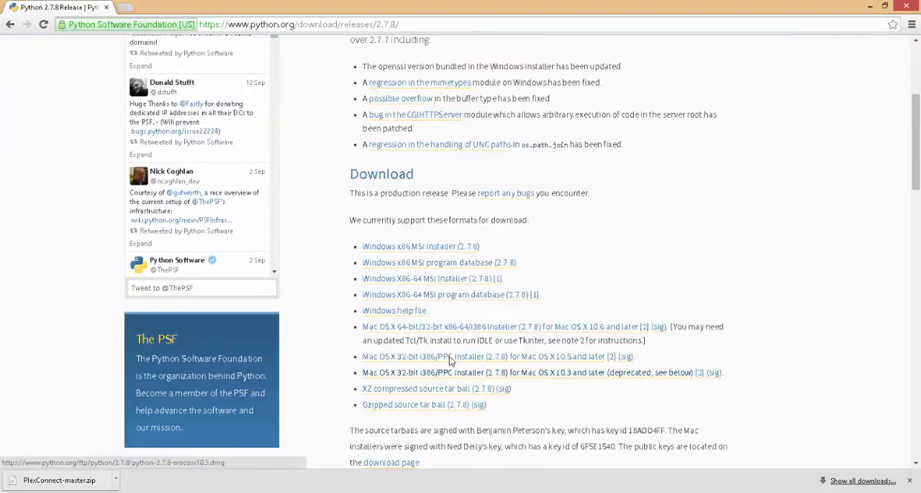
{"action": "mouse_move", "coordinate": [408, 246]}
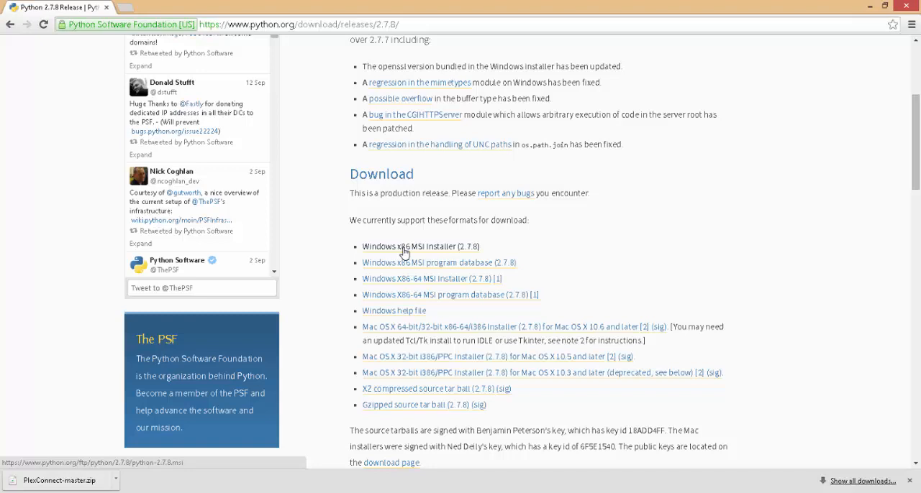
{"action": "left_click", "coordinate": [407, 247]}
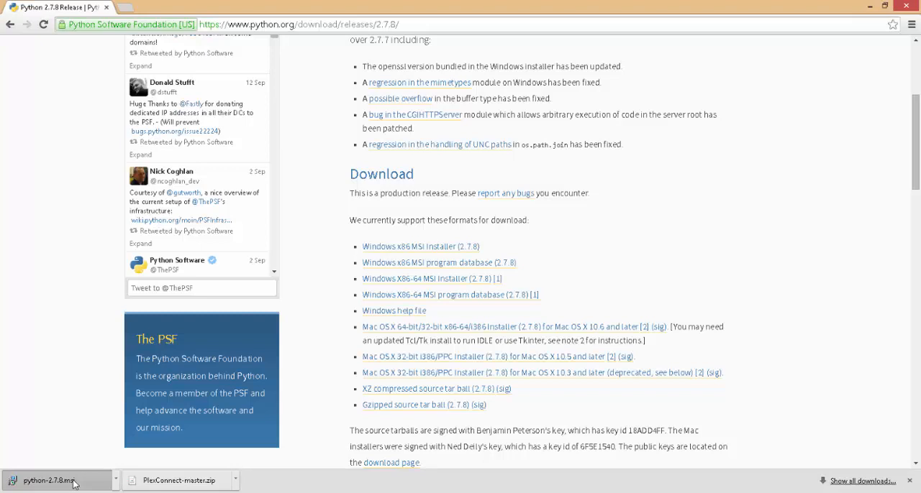
Run python-2.7.8.msi from Chrome's downloads, keeping Install for all users.
{"action": "left_click", "coordinate": [49, 481]}
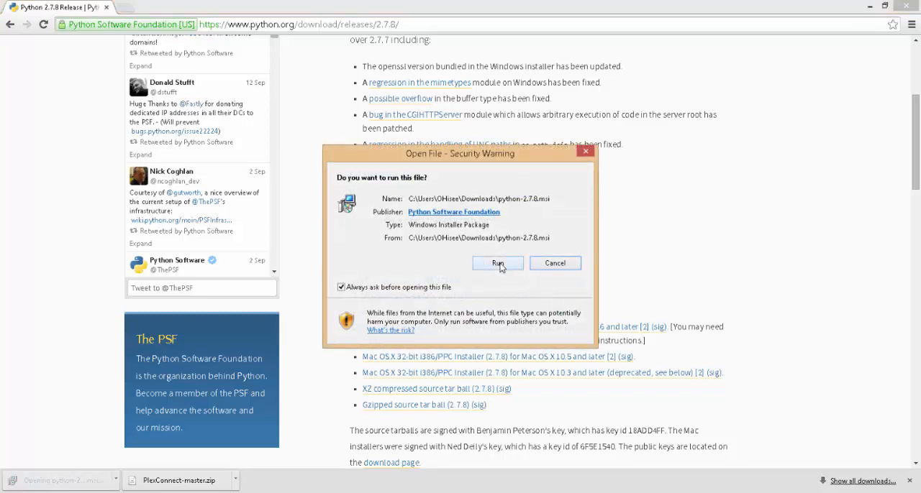
{"action": "left_click", "coordinate": [497, 261]}
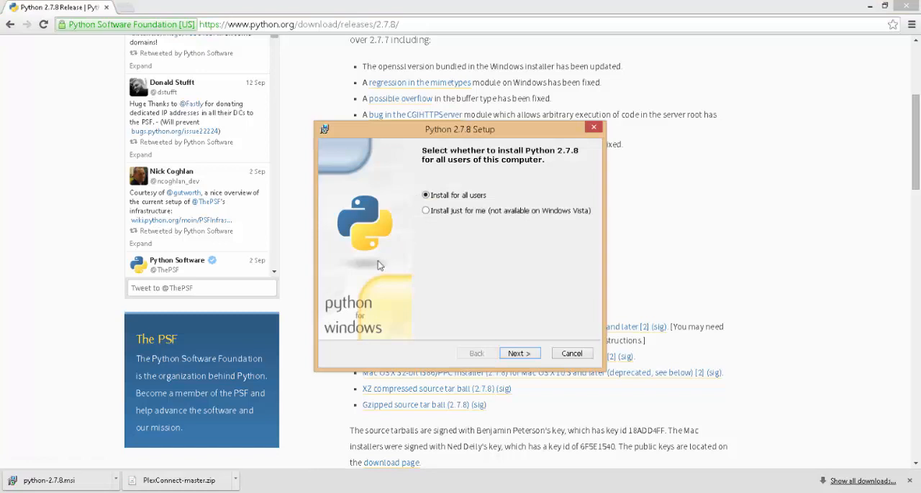
{"action": "mouse_move", "coordinate": [519, 353]}
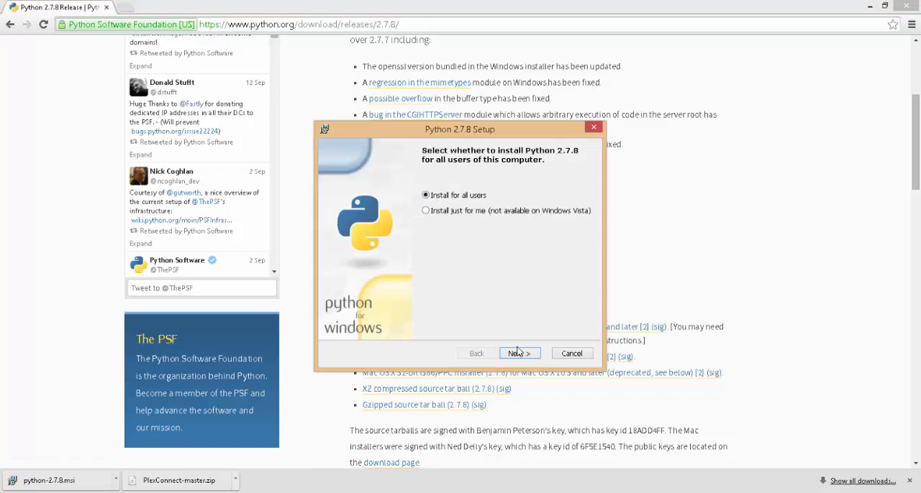
{"action": "left_click", "coordinate": [519, 353]}
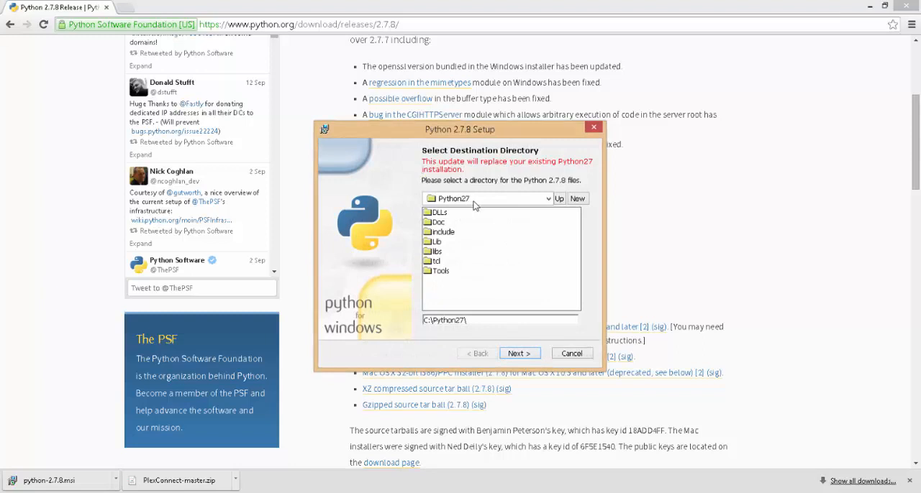
{"action": "left_click", "coordinate": [548, 198]}
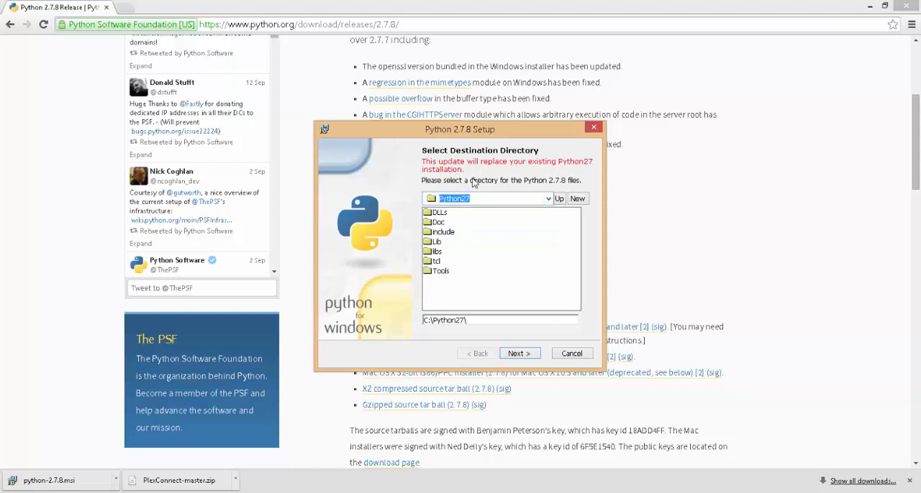
{"action": "mouse_move", "coordinate": [431, 166]}
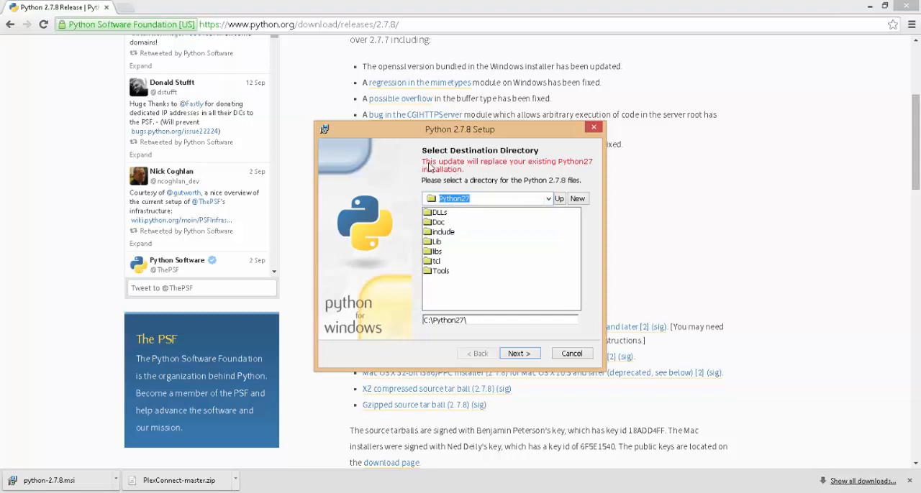
{"action": "mouse_move", "coordinate": [530, 361]}
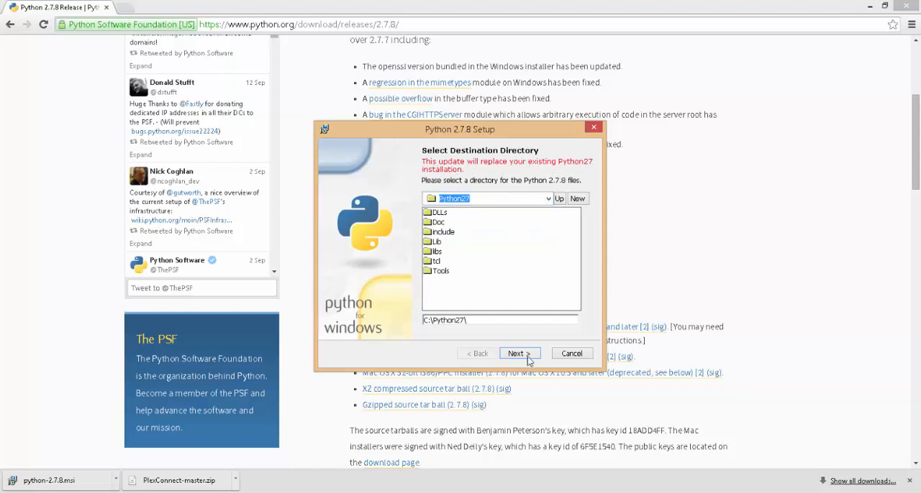
Accept C:\Python27 and the default features, then finish the Python setup.
{"action": "left_click", "coordinate": [517, 353]}
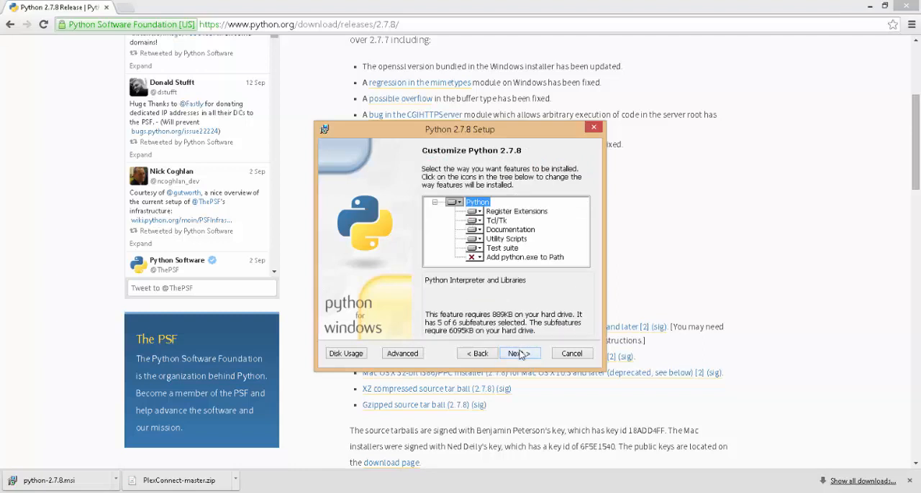
{"action": "left_click", "coordinate": [517, 352]}
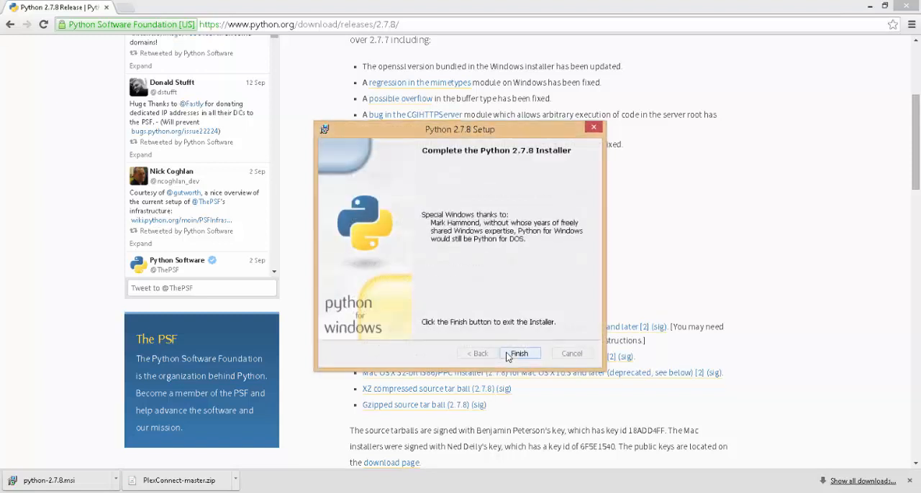
{"action": "mouse_move", "coordinate": [532, 309]}
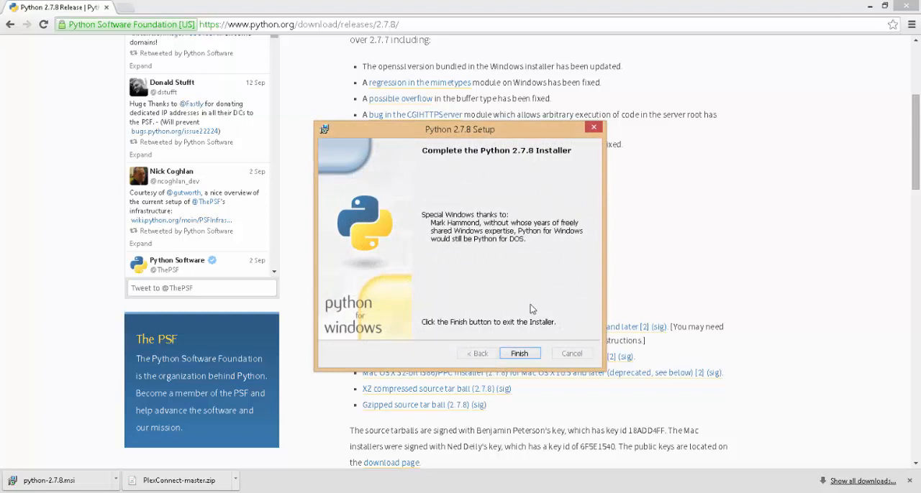
{"action": "left_click", "coordinate": [517, 352]}
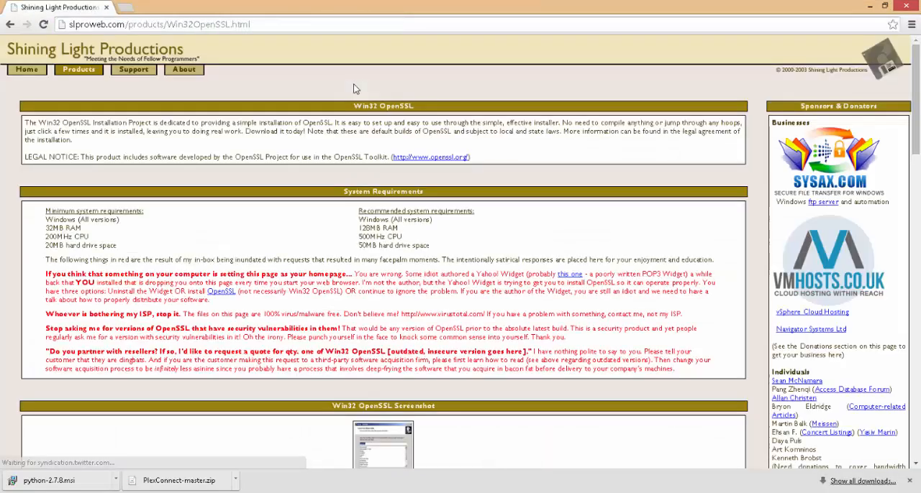
{"action": "mouse_move", "coordinate": [74, 173]}
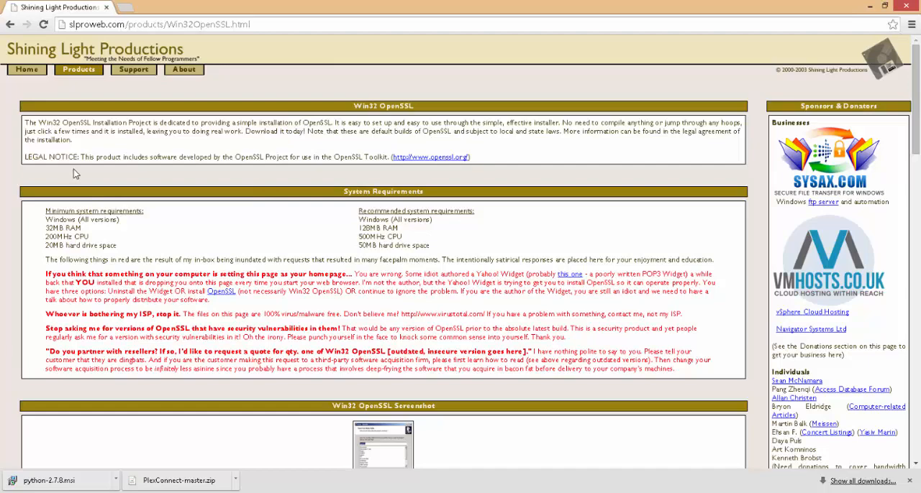
Download Win32 OpenSSL v1.0.1i Light and launch the .exe from Chrome's download bar.
{"action": "scroll", "scroll_direction": "down", "scroll_amount": 3}
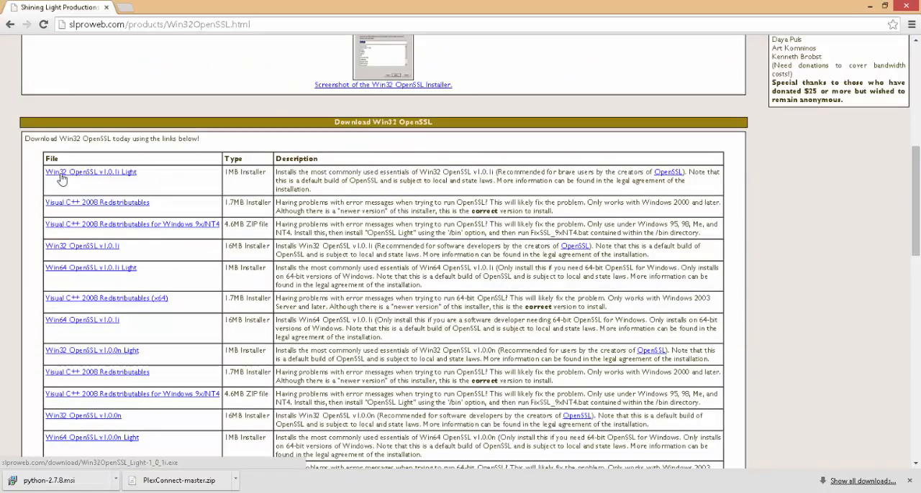
{"action": "mouse_move", "coordinate": [104, 178]}
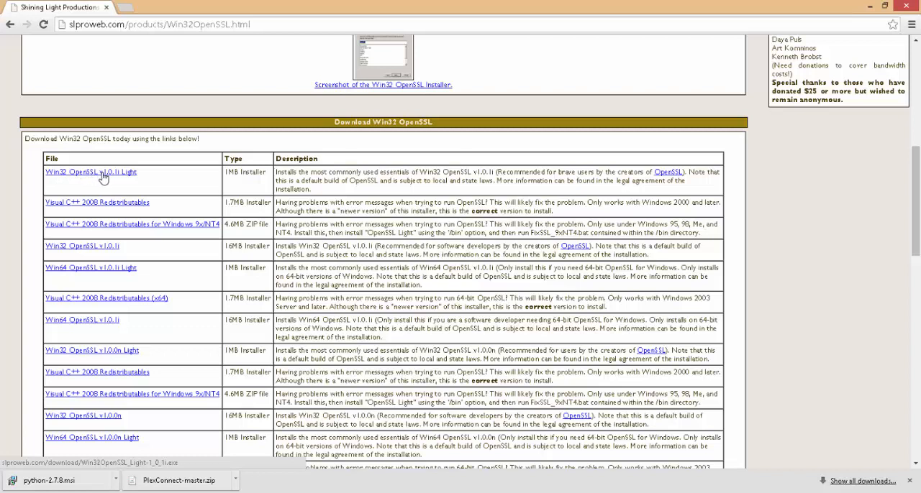
{"action": "mouse_move", "coordinate": [120, 178]}
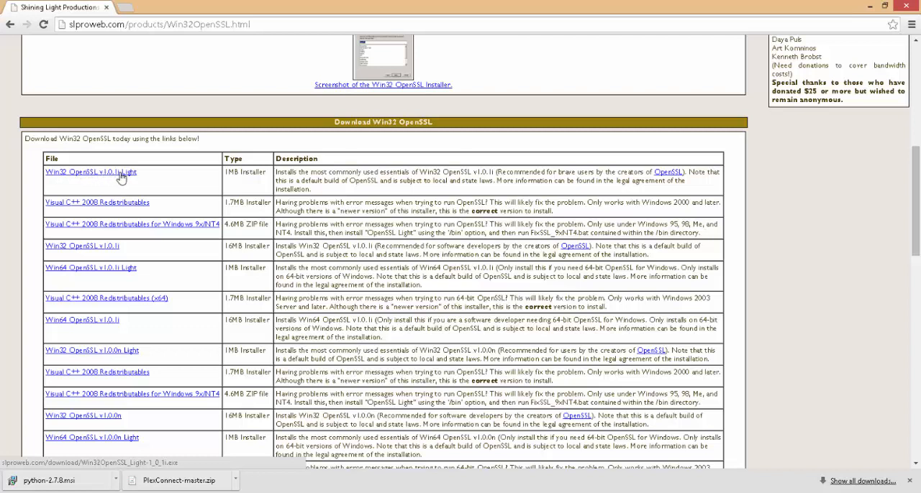
{"action": "left_click", "coordinate": [92, 173]}
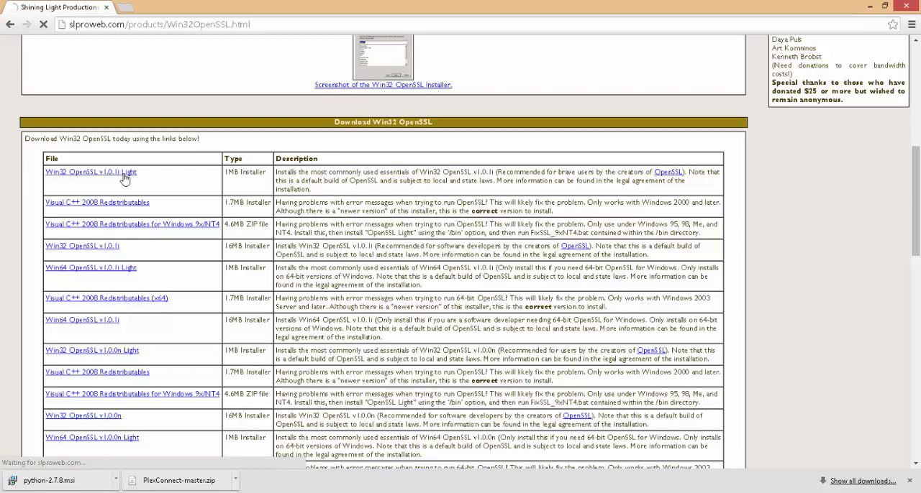
{"action": "left_click", "coordinate": [89, 173]}
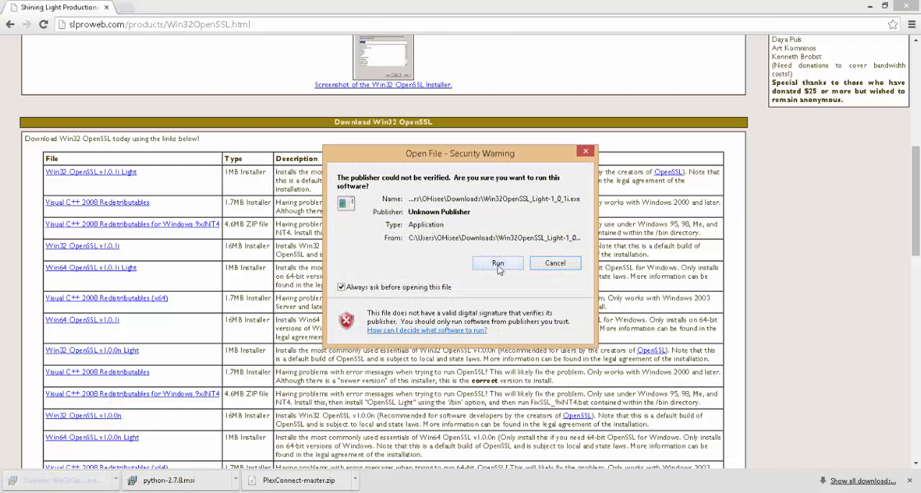
Run the OpenSSL Light installer, accept the license and keep C:\OpenSSL-Win32 as the folder.
{"action": "left_click", "coordinate": [497, 263]}
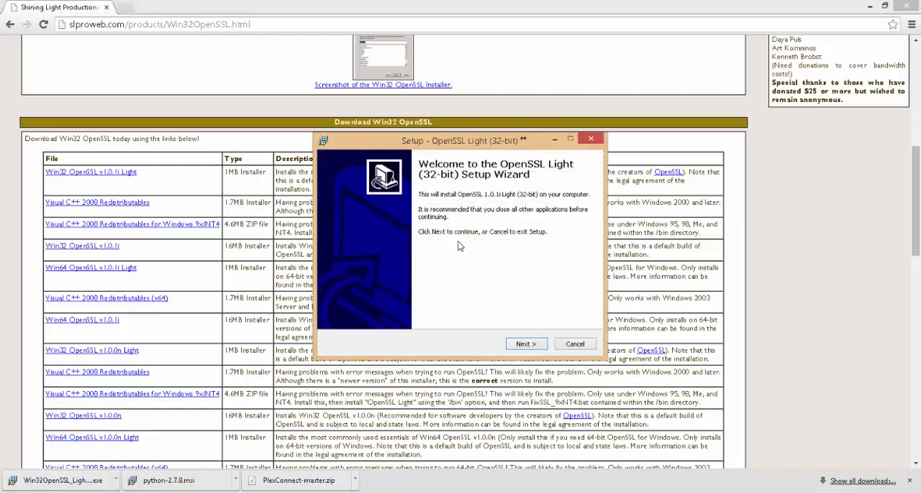
{"action": "mouse_move", "coordinate": [482, 299]}
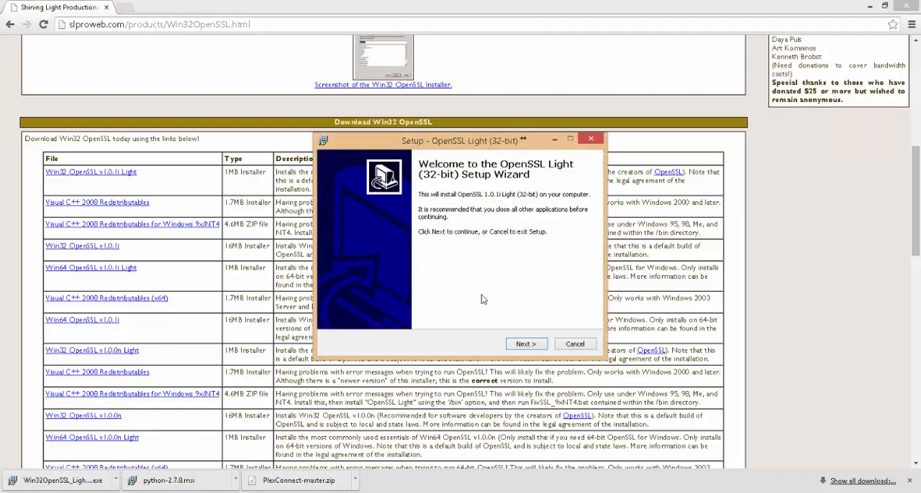
{"action": "left_click", "coordinate": [525, 344]}
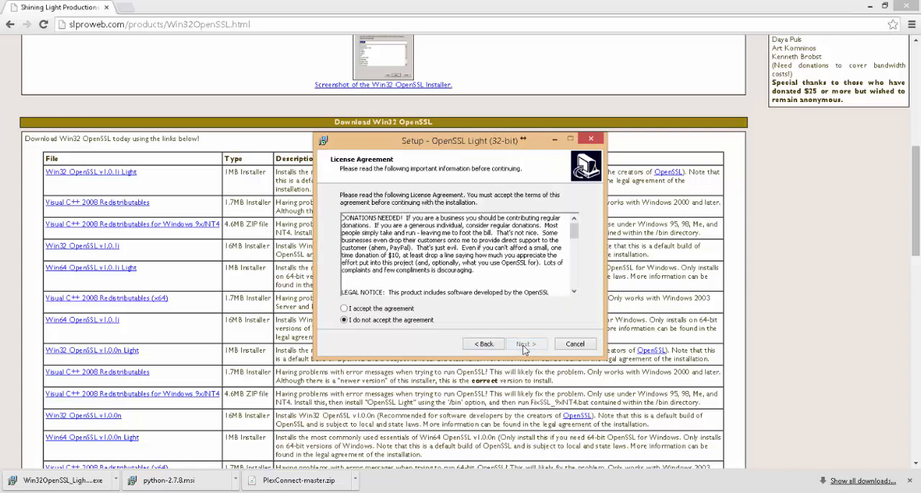
{"action": "left_click", "coordinate": [344, 308]}
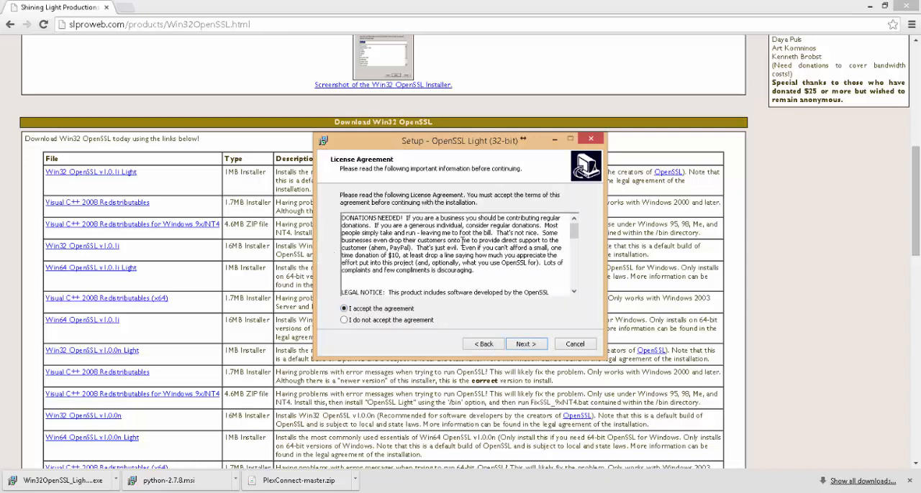
{"action": "left_click", "coordinate": [527, 343]}
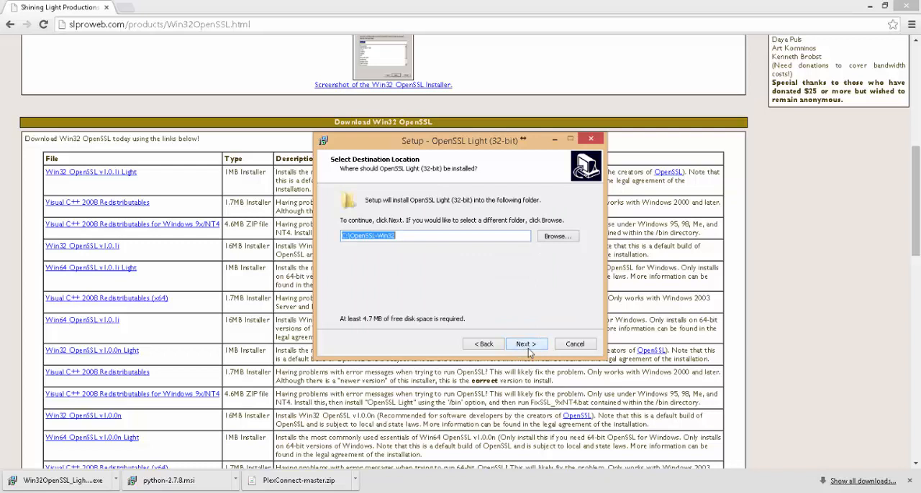
{"action": "mouse_move", "coordinate": [480, 325]}
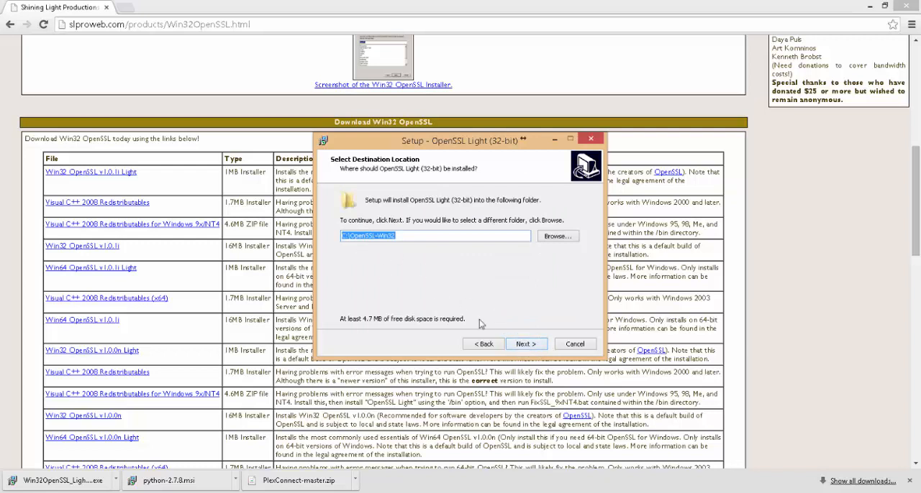
{"action": "left_click", "coordinate": [527, 344]}
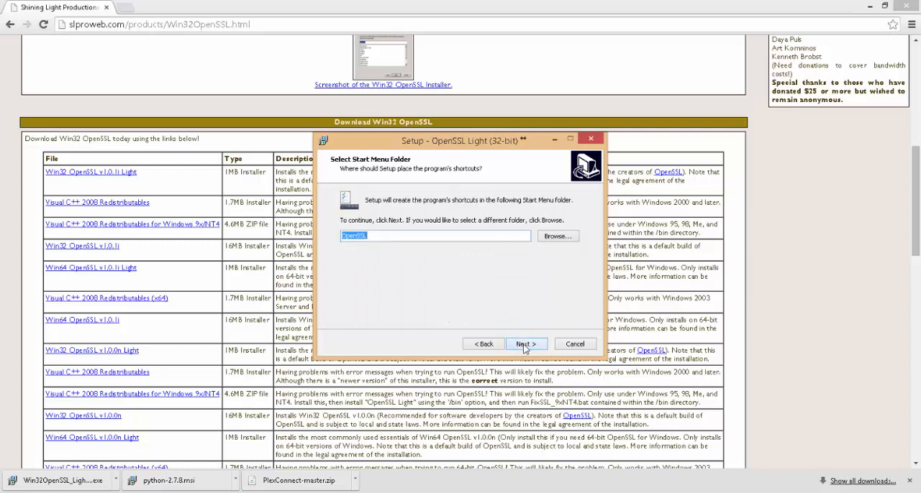
Keep the default Start Menu folder, copy DLLs to the Windows system directory, install, decline the donation and finish.
{"action": "left_click", "coordinate": [525, 343]}
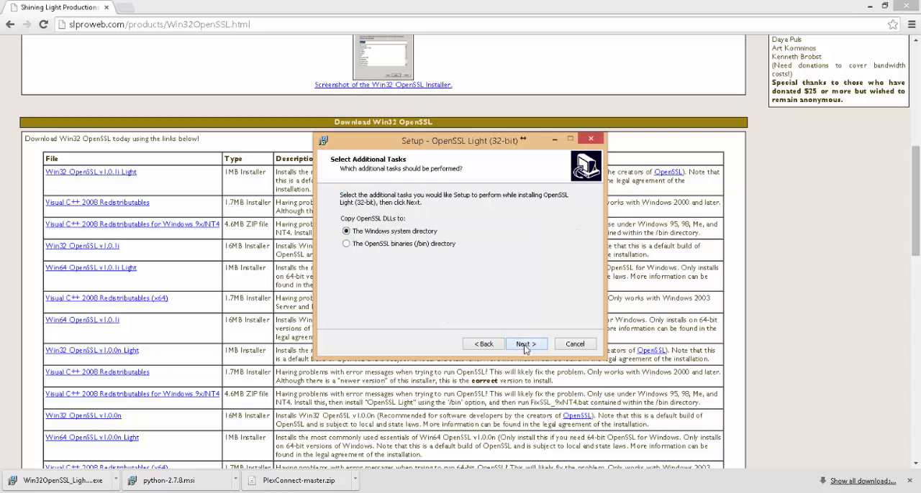
{"action": "left_click", "coordinate": [527, 344]}
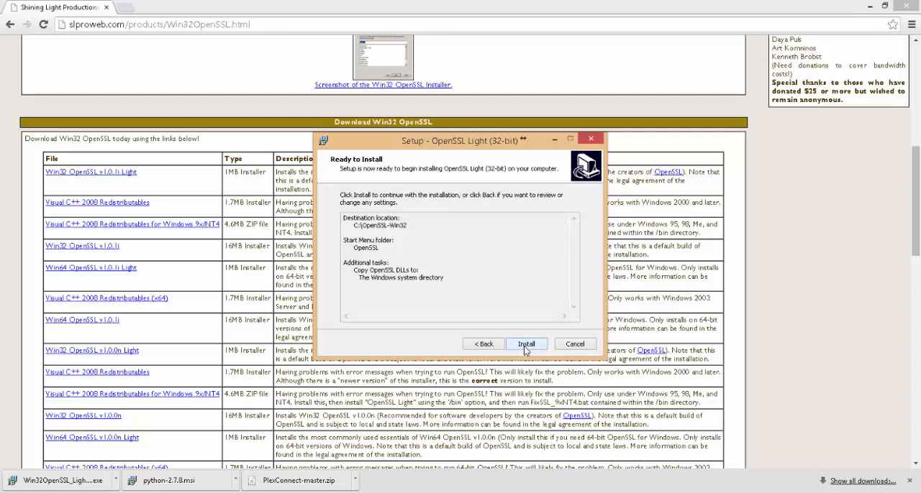
{"action": "left_click", "coordinate": [526, 344]}
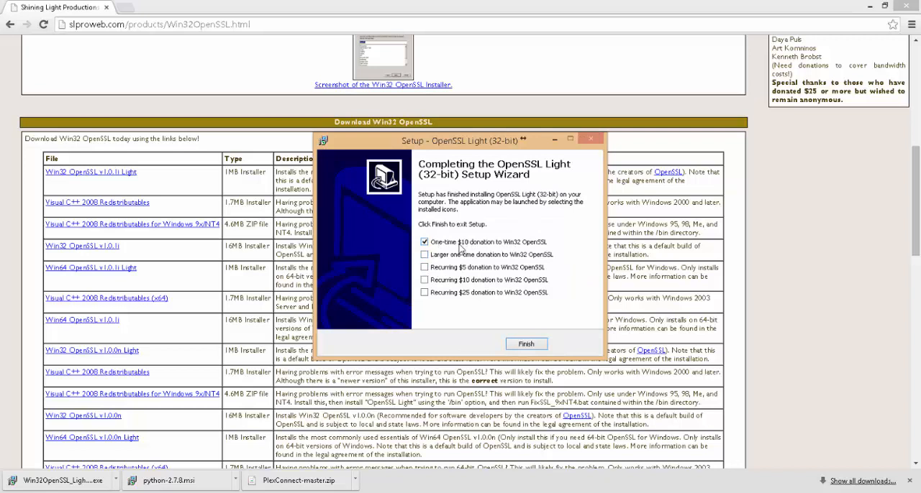
{"action": "left_click", "coordinate": [425, 241]}
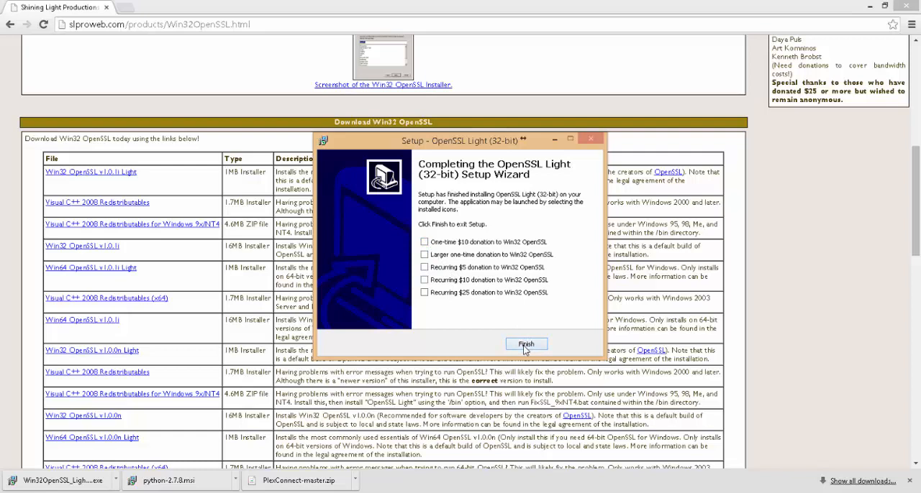
{"action": "left_click", "coordinate": [527, 344]}
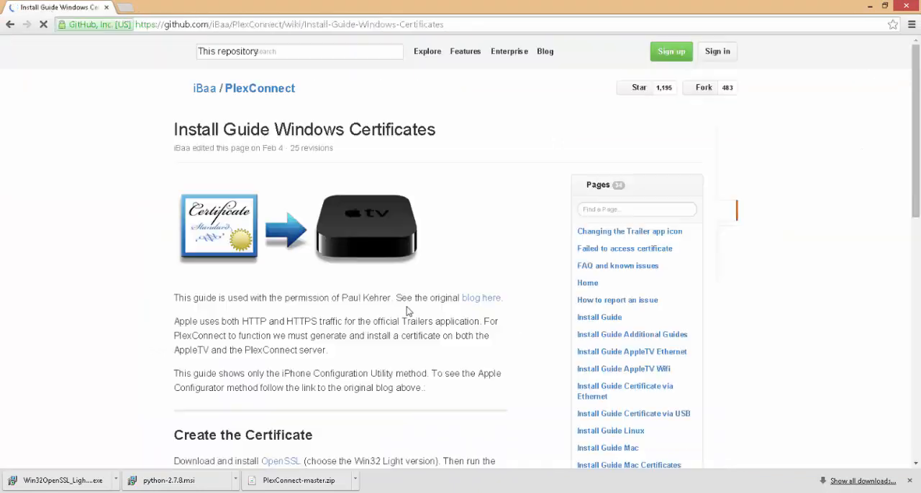
Scroll the PlexConnect certificates wiki page to the Create the Certificate commands.
{"action": "scroll", "scroll_direction": "down", "scroll_amount": 3}
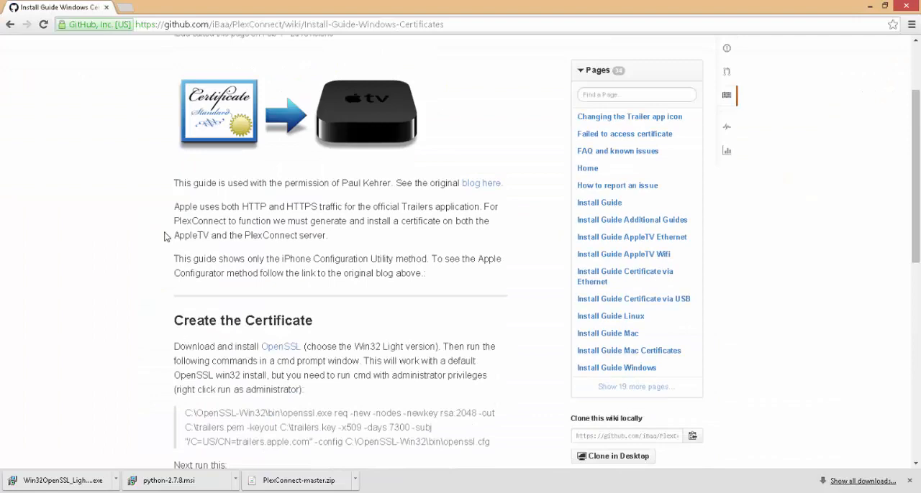
{"action": "scroll", "scroll_direction": "down", "scroll_amount": 3}
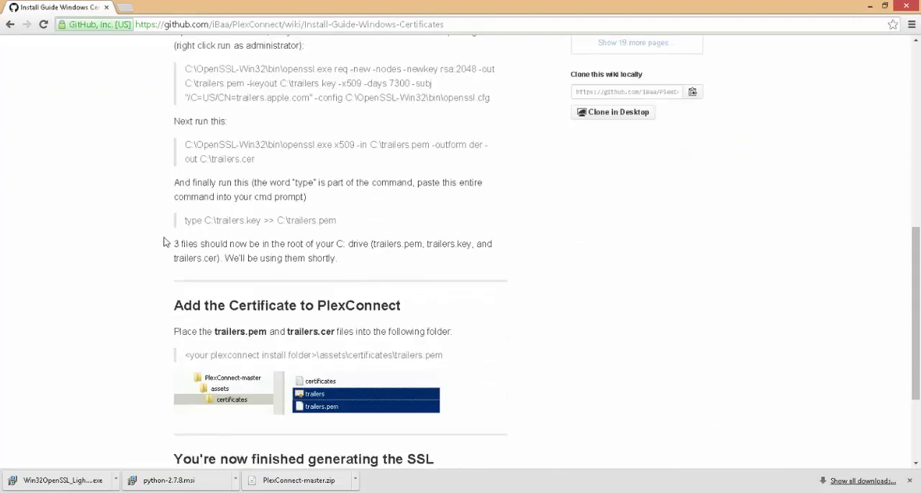
{"action": "scroll", "scroll_direction": "up", "scroll_amount": 3}
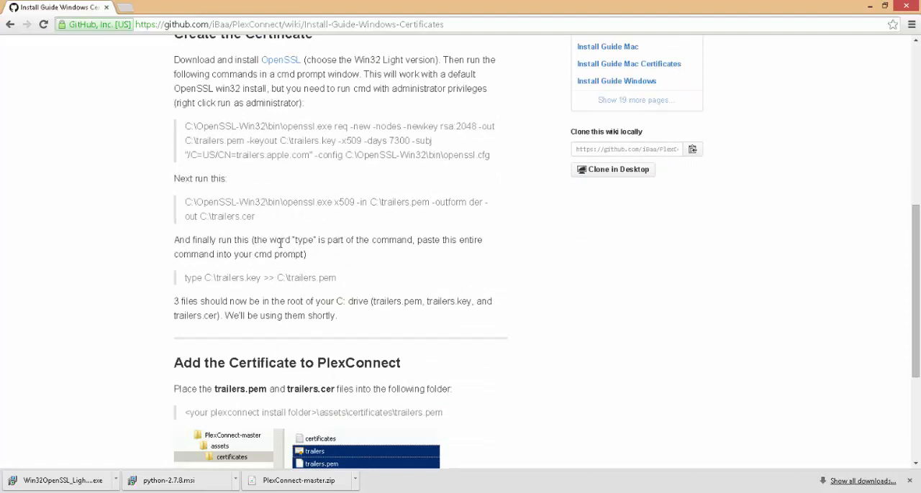
{"action": "mouse_move", "coordinate": [295, 255]}
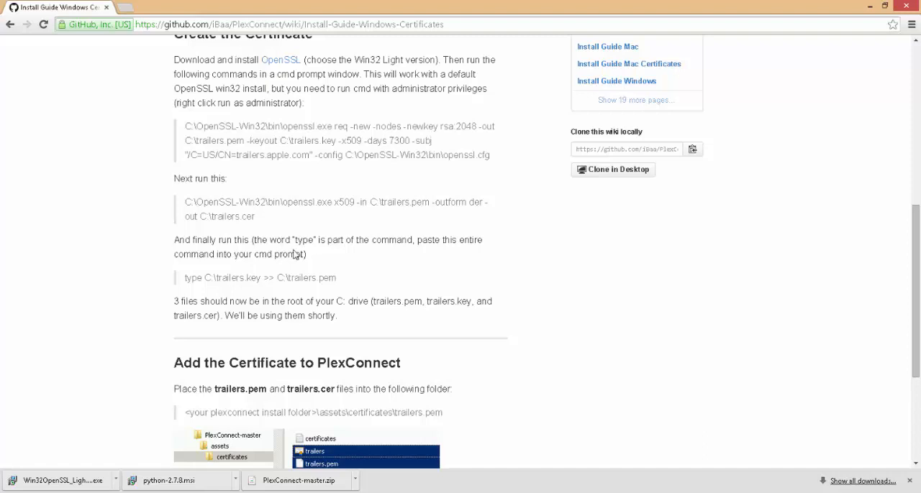
{"action": "mouse_move", "coordinate": [489, 169]}
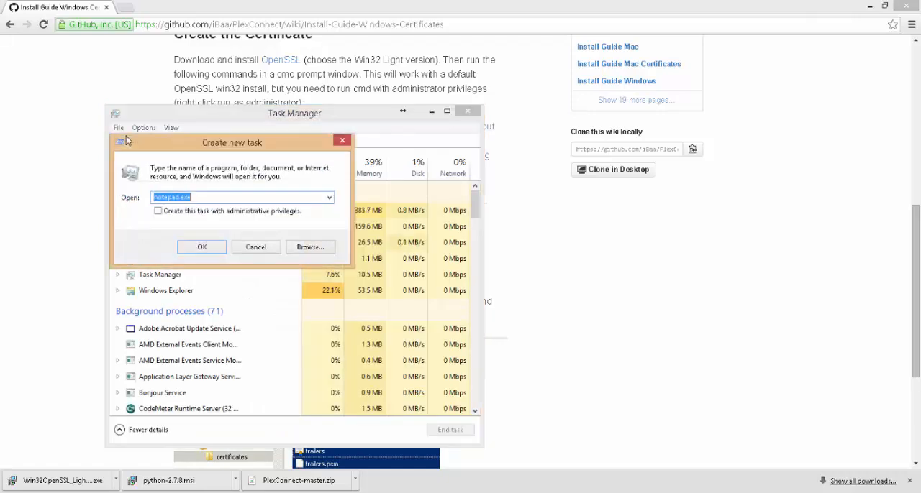
Run cmd as a new task and move the Command Prompt window beside the guide.
{"action": "type", "text": "cmd."}
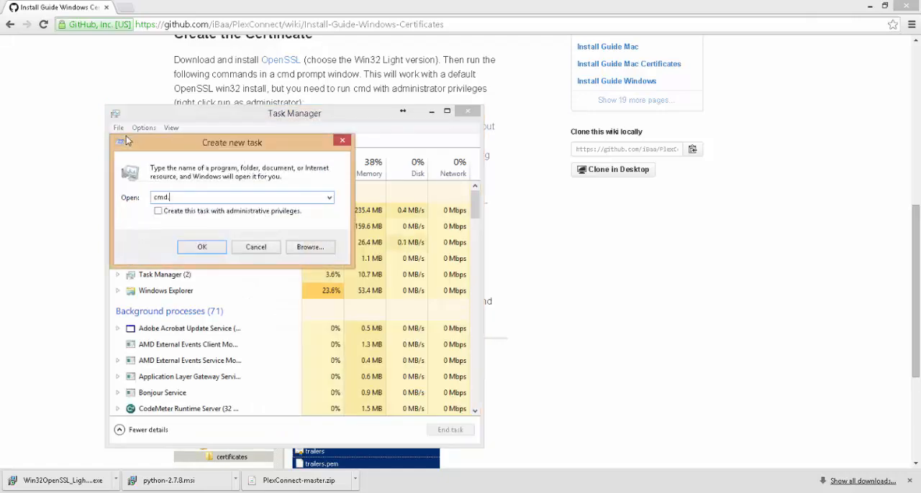
{"action": "left_click", "coordinate": [202, 247]}
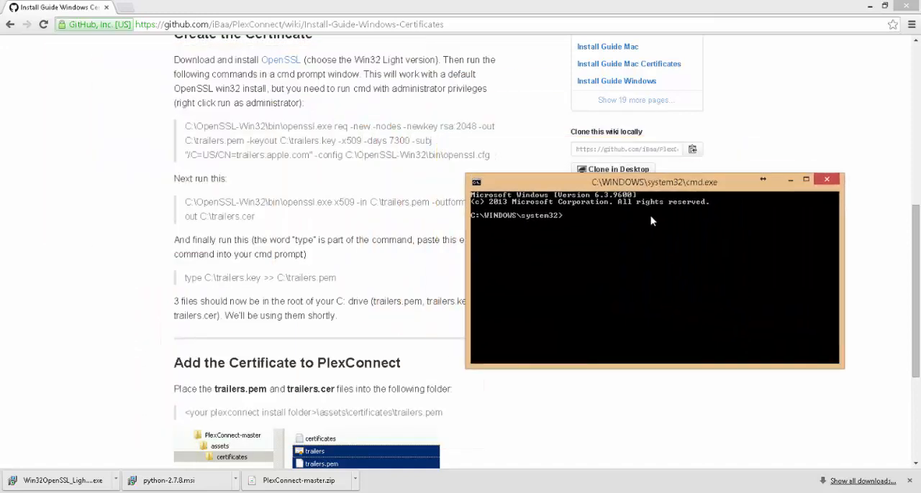
{"action": "left_click_drag", "start_coordinate": [654, 181], "coordinate": [668, 214]}
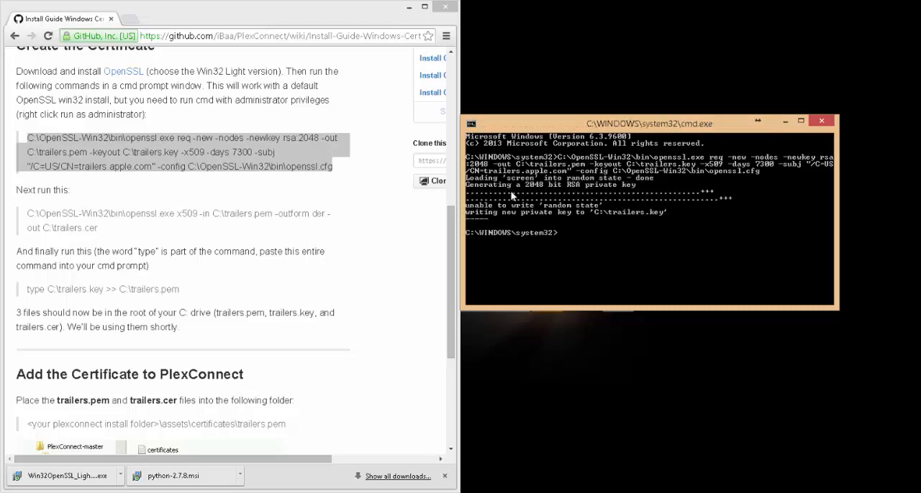
Copy the x509 certificate conversion command from the guide and paste it into the prompt.
{"action": "left_click", "coordinate": [72, 227]}
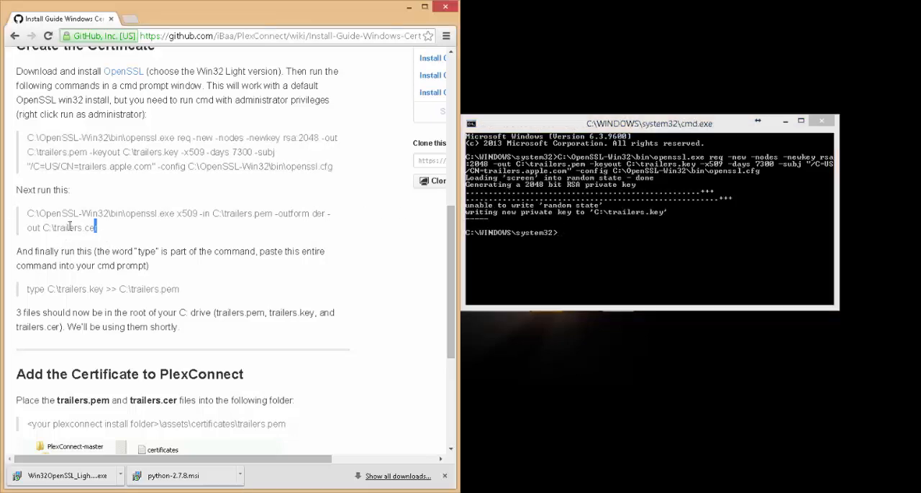
{"action": "right_click", "coordinate": [172, 213]}
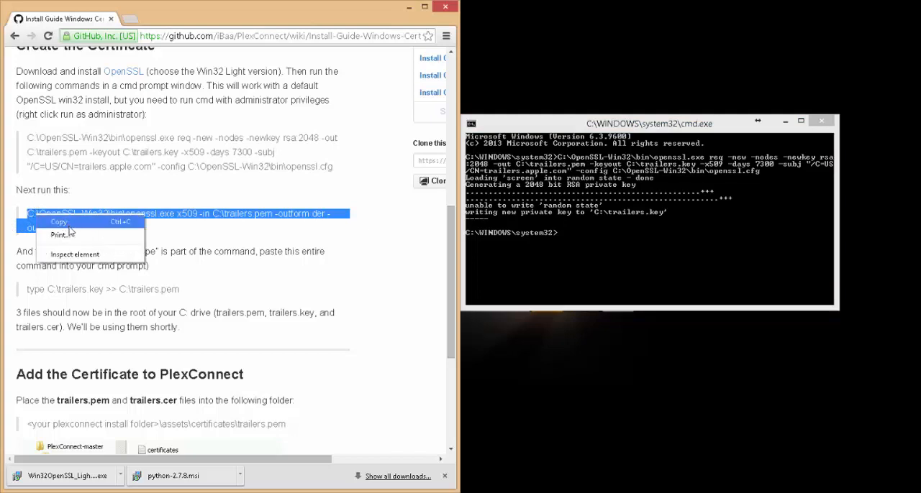
{"action": "left_click", "coordinate": [59, 221]}
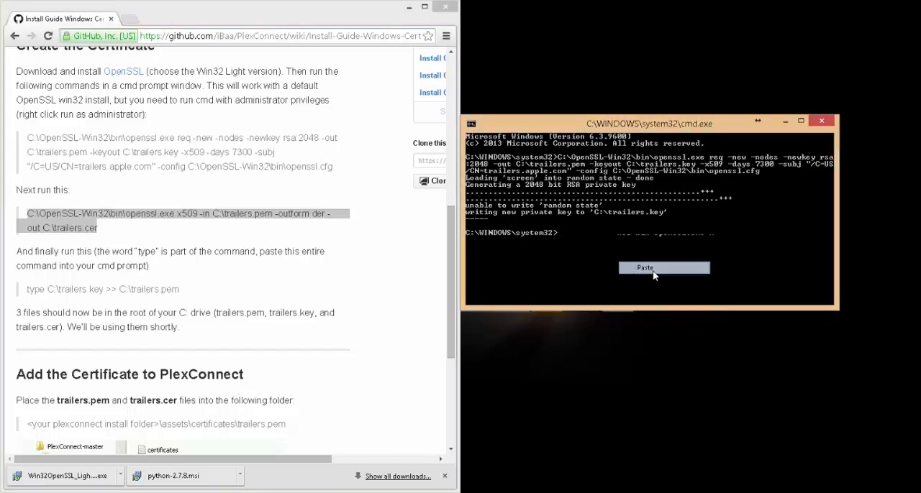
{"action": "left_click", "coordinate": [663, 267]}
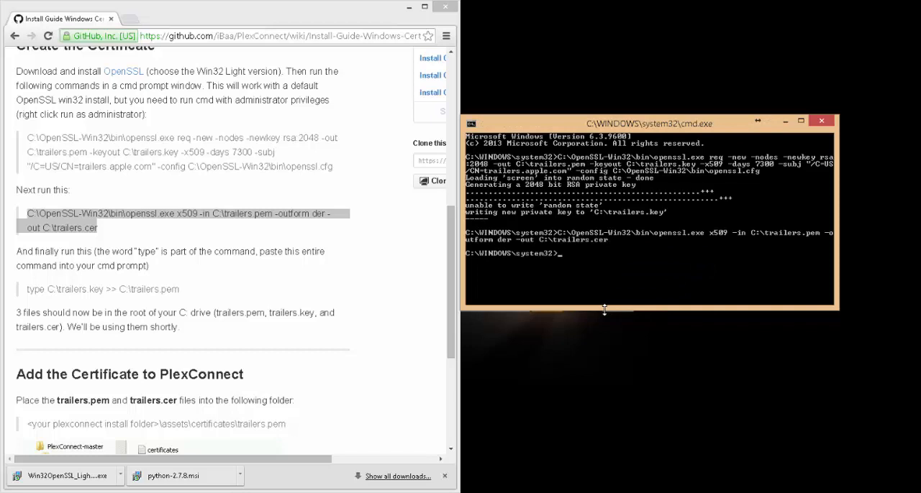
{"action": "mouse_move", "coordinate": [478, 256]}
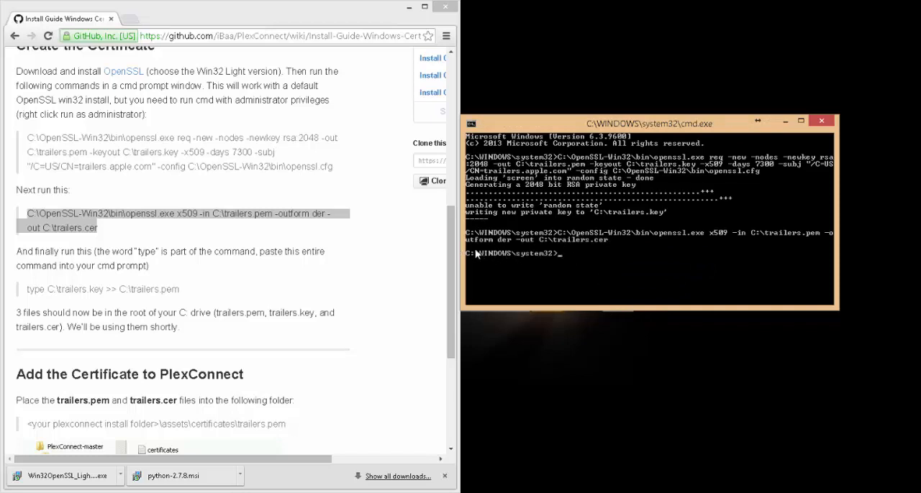
{"action": "mouse_move", "coordinate": [190, 296]}
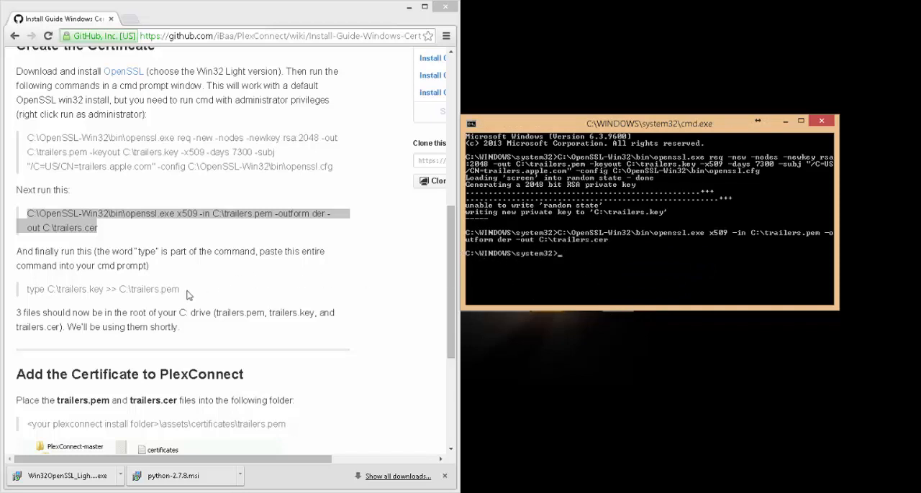
Paste and run 'type C:\trailers.key >> C:\trailers.pem', then exit the command window.
{"action": "right_click", "coordinate": [100, 288]}
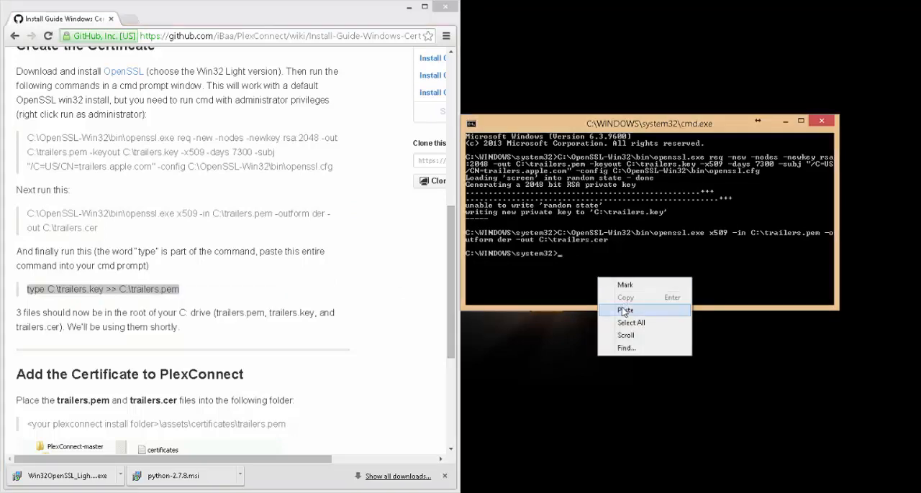
{"action": "left_click", "coordinate": [625, 311]}
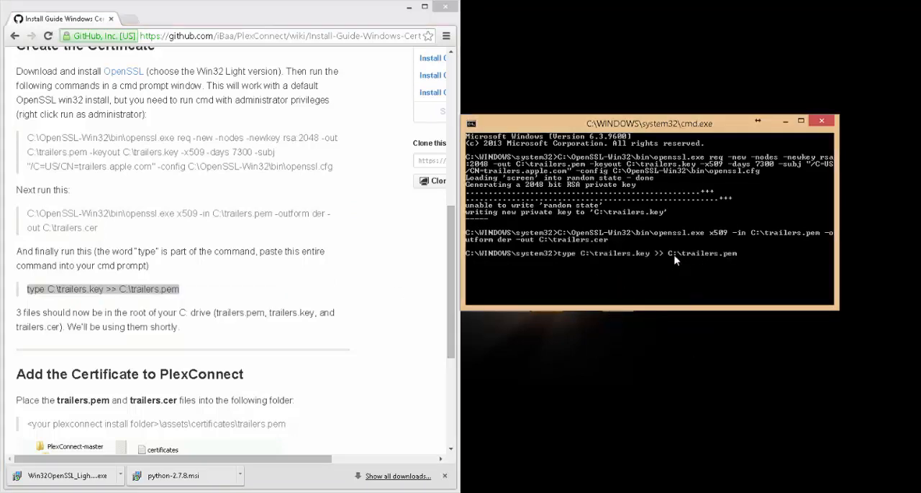
{"action": "mouse_move", "coordinate": [725, 259]}
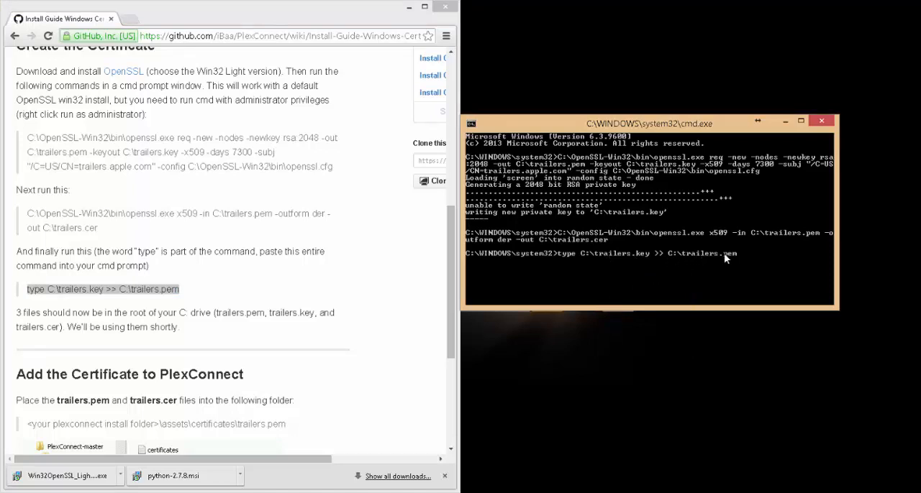
{"action": "key", "text": "Return"}
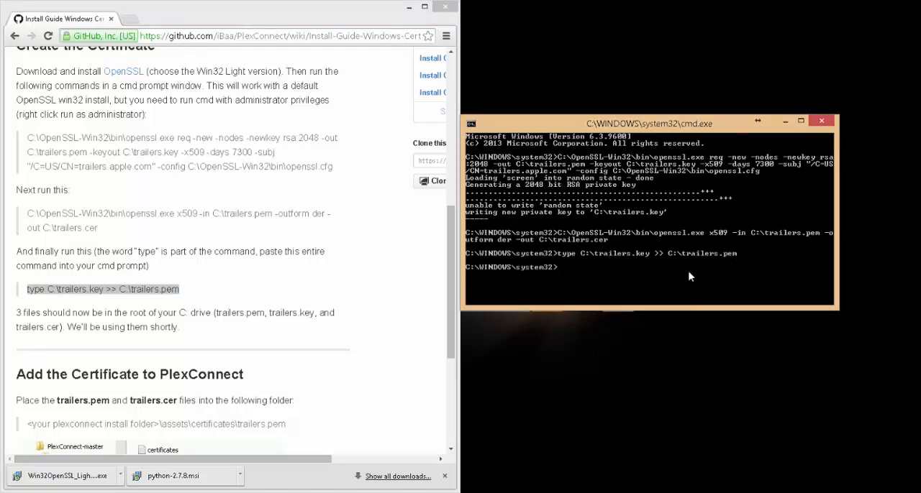
{"action": "mouse_move", "coordinate": [664, 250]}
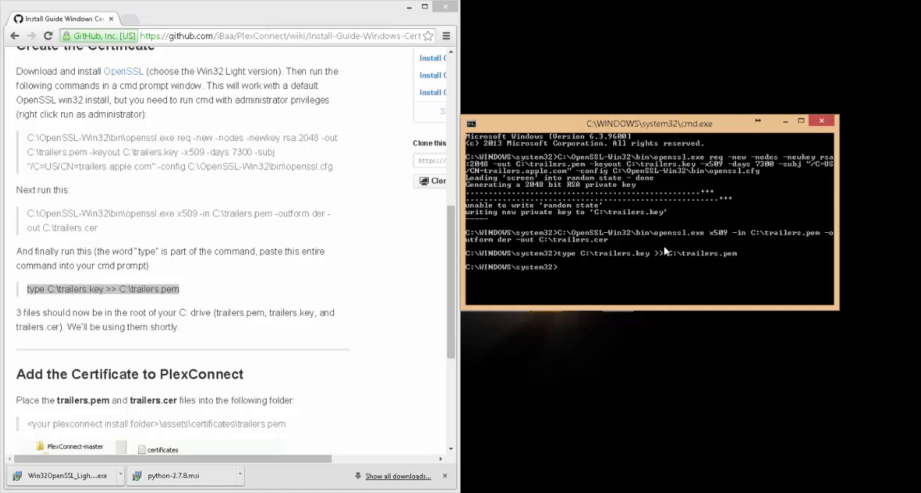
{"action": "type", "text": "exit"}
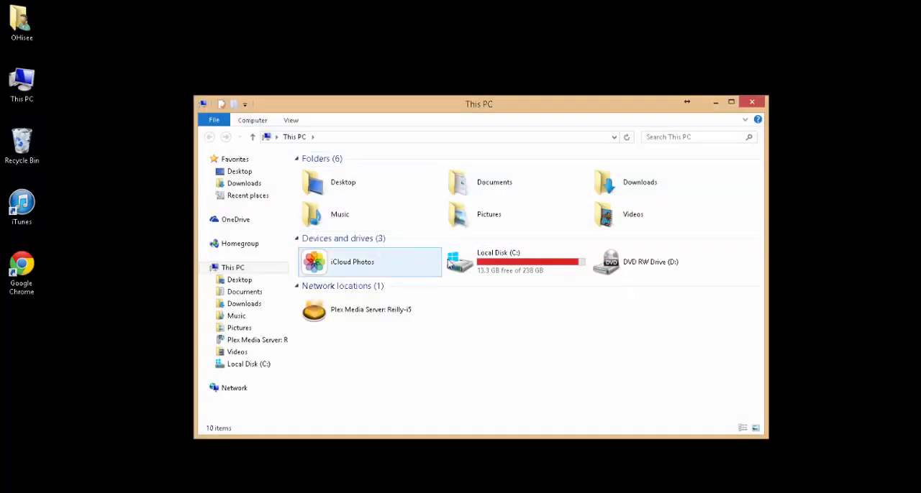
In Local Disk (C:), select the trailers, trailers.key and trailers.pem files together.
{"action": "double_click", "coordinate": [498, 262]}
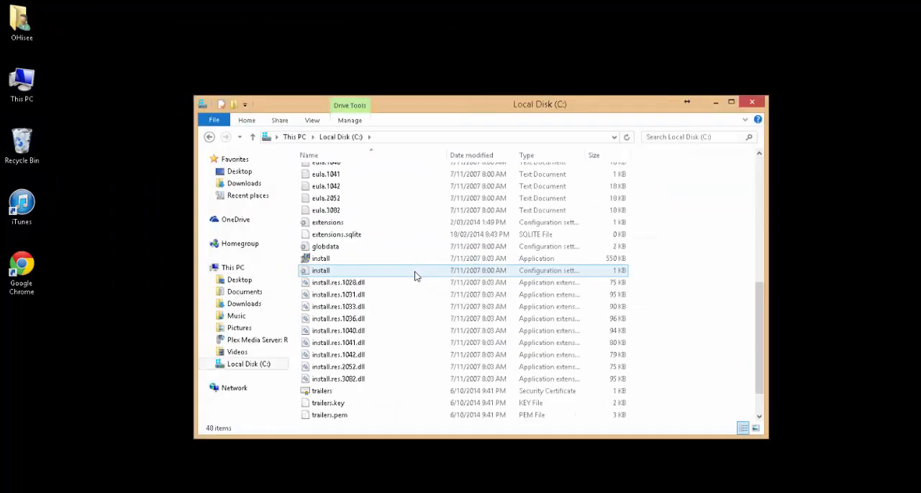
{"action": "scroll", "scroll_direction": "down", "scroll_amount": 3}
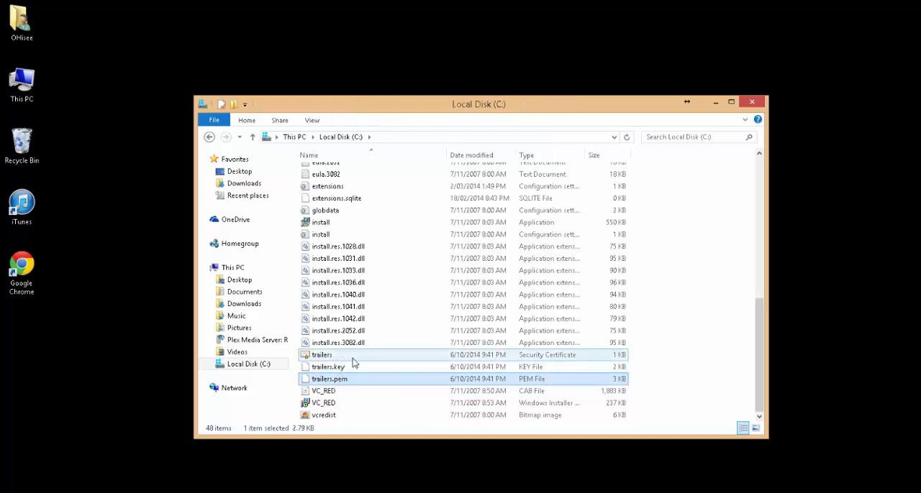
{"action": "left_click", "coordinate": [322, 391]}
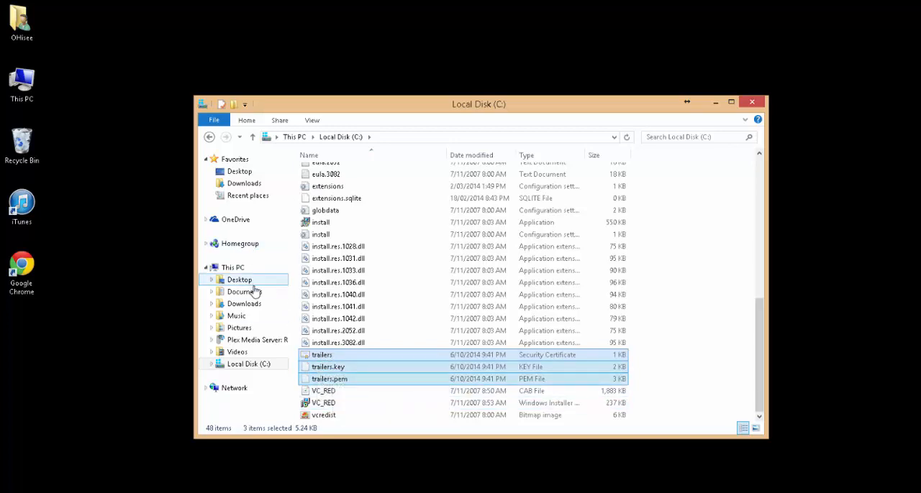
{"action": "mouse_move", "coordinate": [243, 292]}
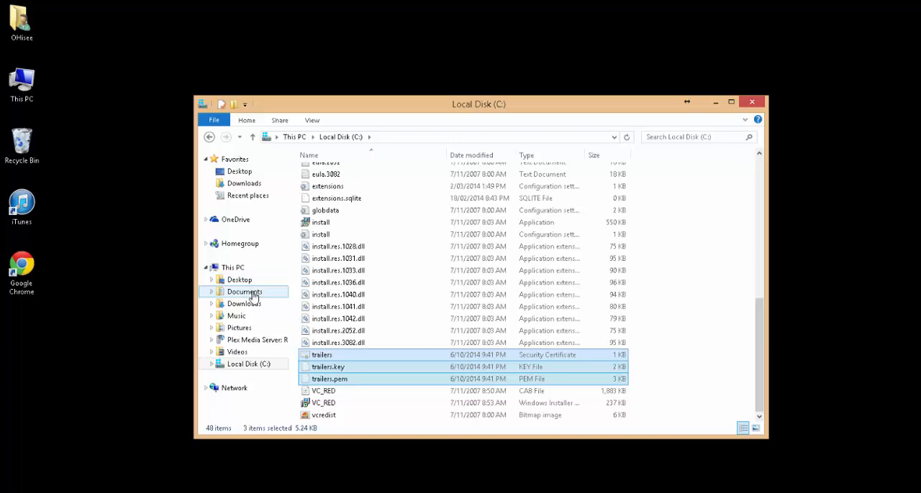
Go to Documents > PlexConnect-master > assets > certificates to paste the files there.
{"action": "left_click", "coordinate": [245, 292]}
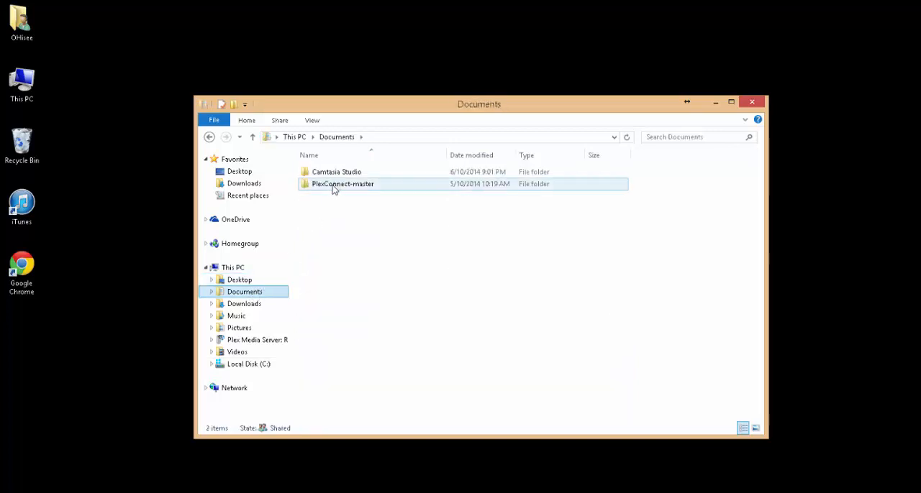
{"action": "mouse_move", "coordinate": [357, 187]}
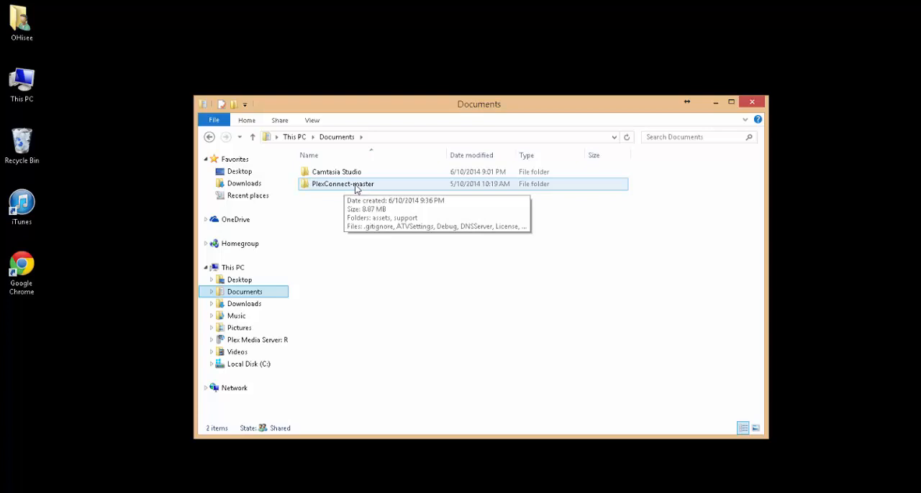
{"action": "double_click", "coordinate": [340, 184]}
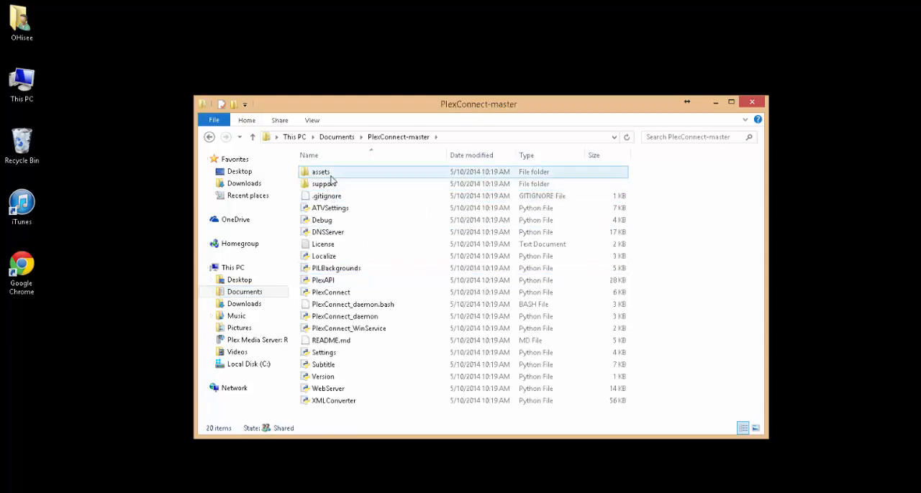
{"action": "double_click", "coordinate": [319, 171]}
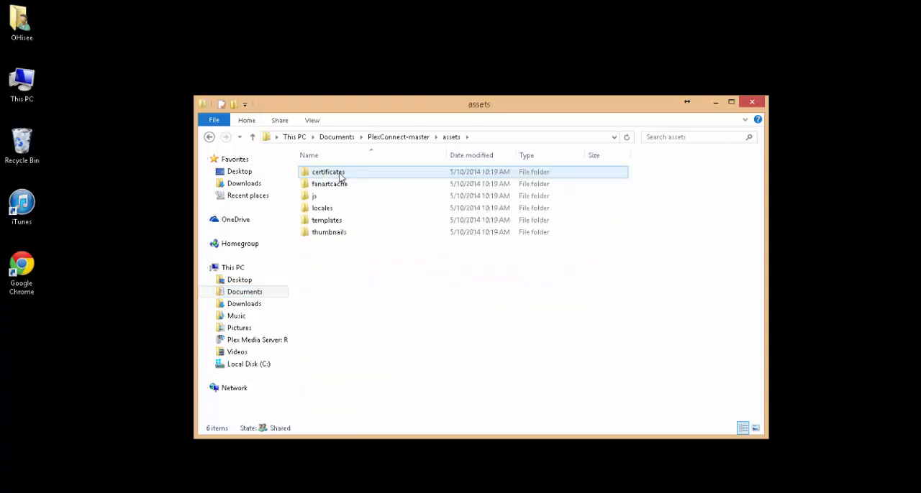
{"action": "double_click", "coordinate": [328, 172]}
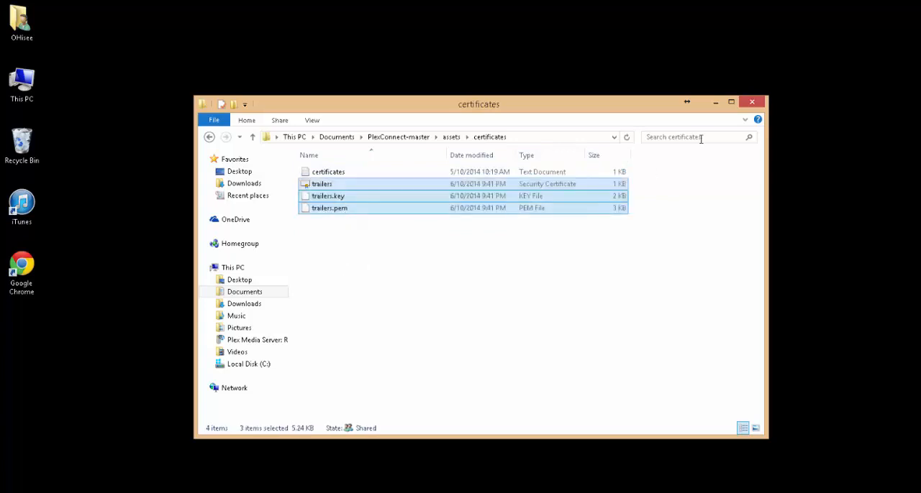
{"action": "mouse_move", "coordinate": [443, 147]}
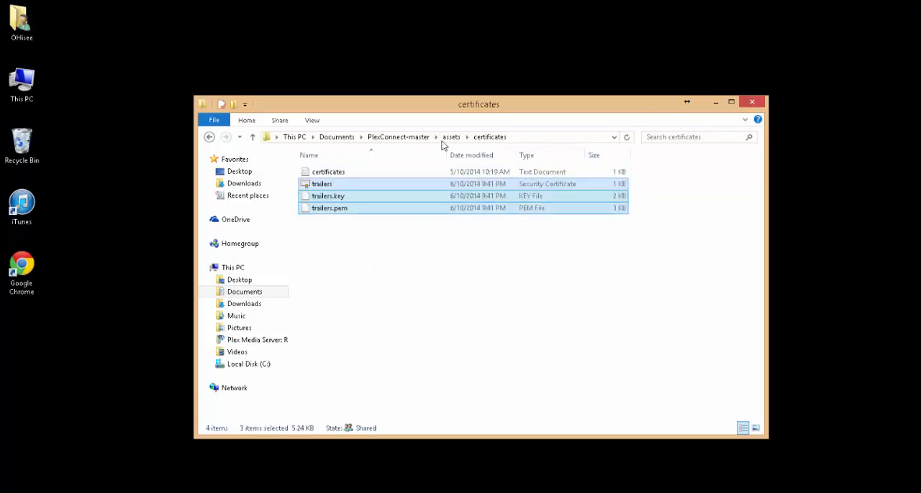
{"action": "mouse_move", "coordinate": [398, 136]}
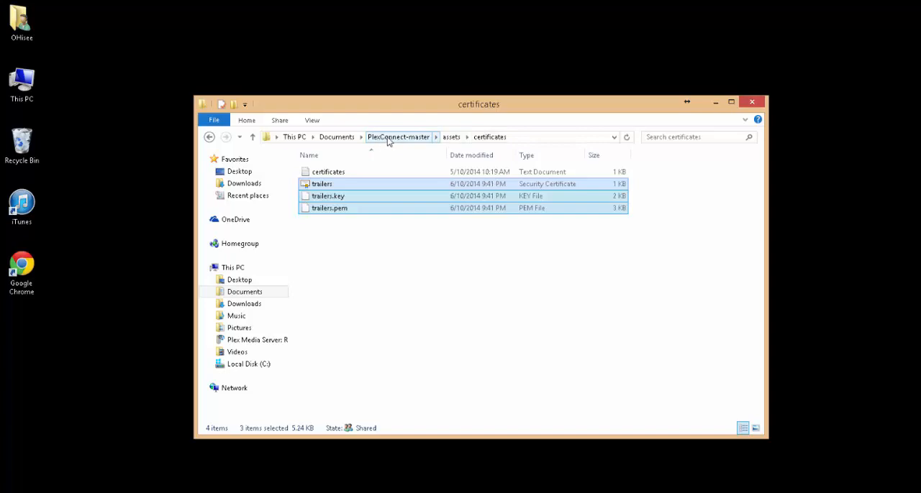
Run PlexConnect.py from the PlexConnect-master folder and minimise its console window.
{"action": "left_click", "coordinate": [397, 137]}
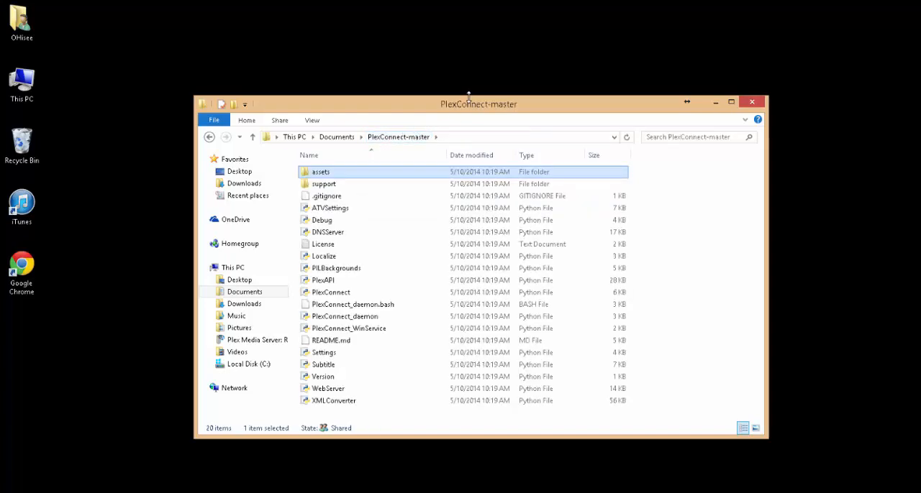
{"action": "left_click", "coordinate": [730, 101]}
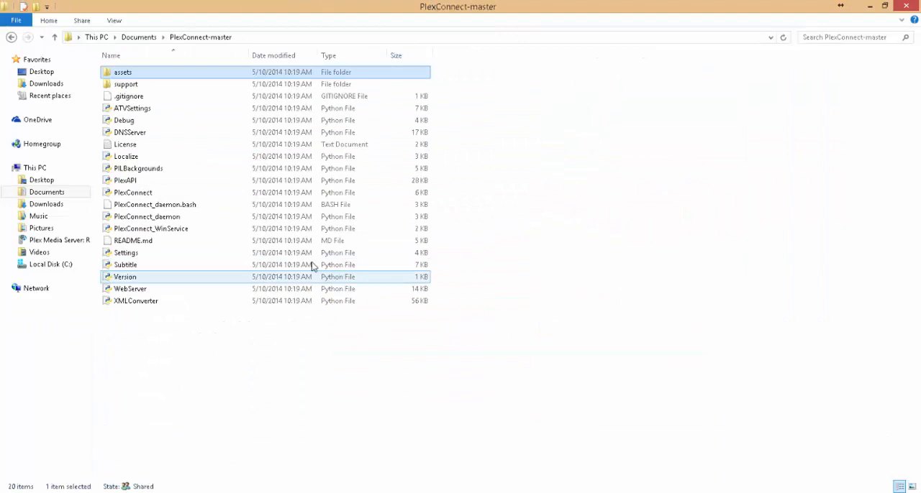
{"action": "left_click", "coordinate": [132, 193]}
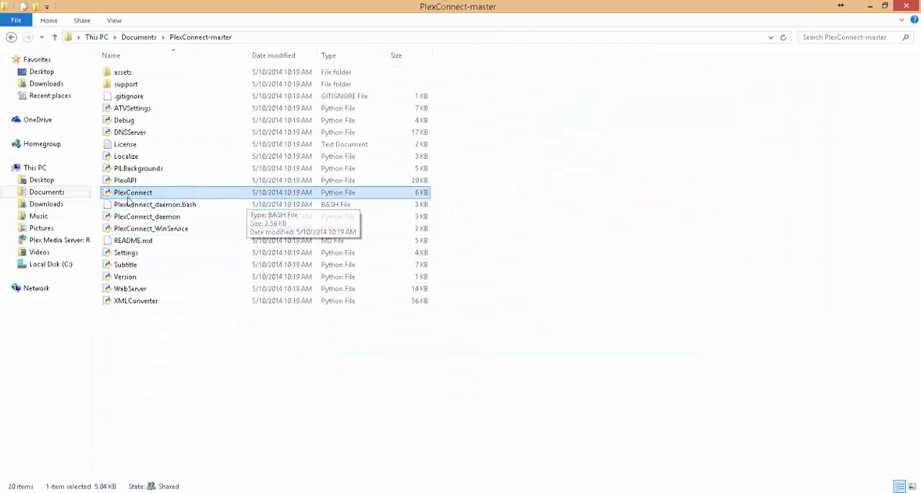
{"action": "mouse_move", "coordinate": [304, 204]}
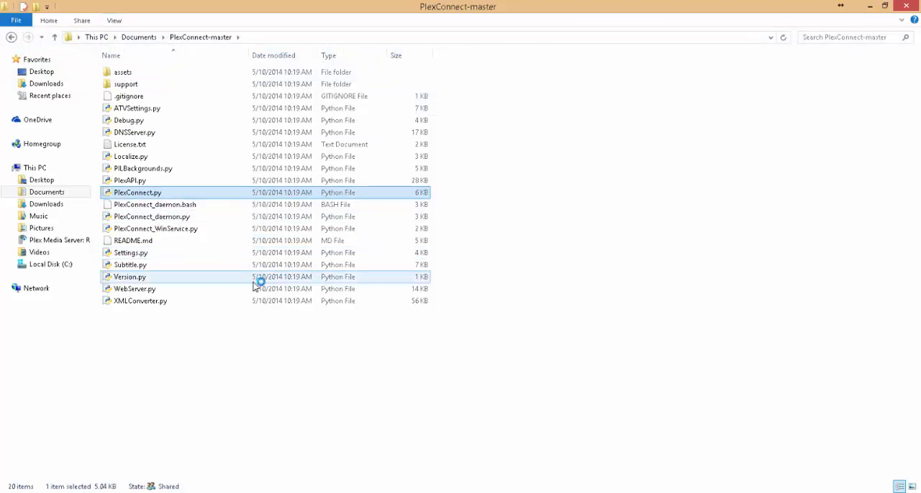
{"action": "double_click", "coordinate": [136, 193]}
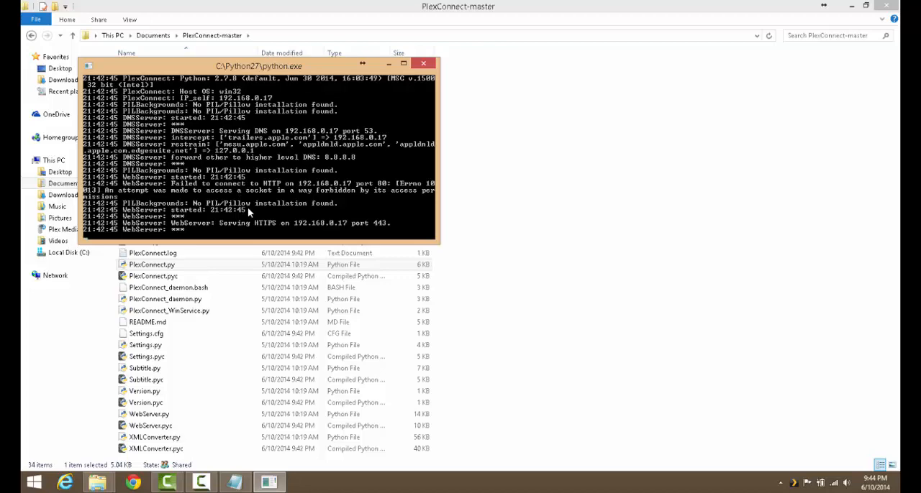
{"action": "left_click", "coordinate": [423, 63]}
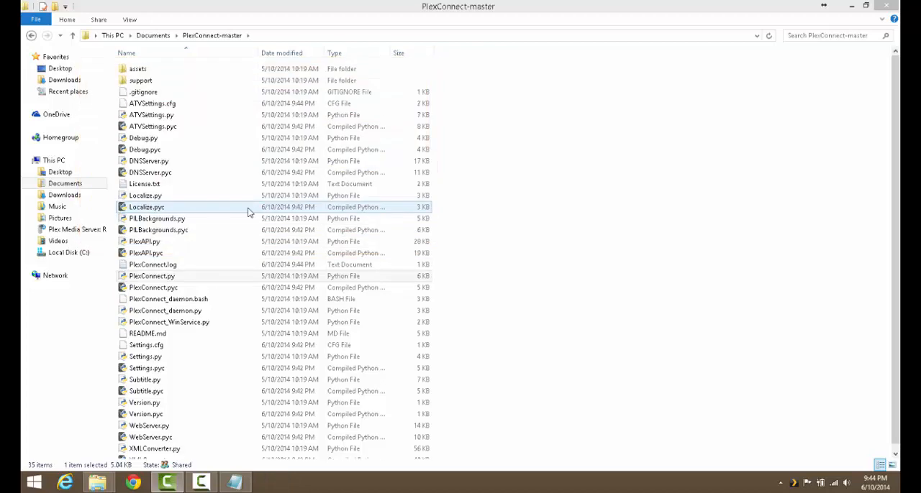
{"action": "left_click", "coordinate": [151, 277]}
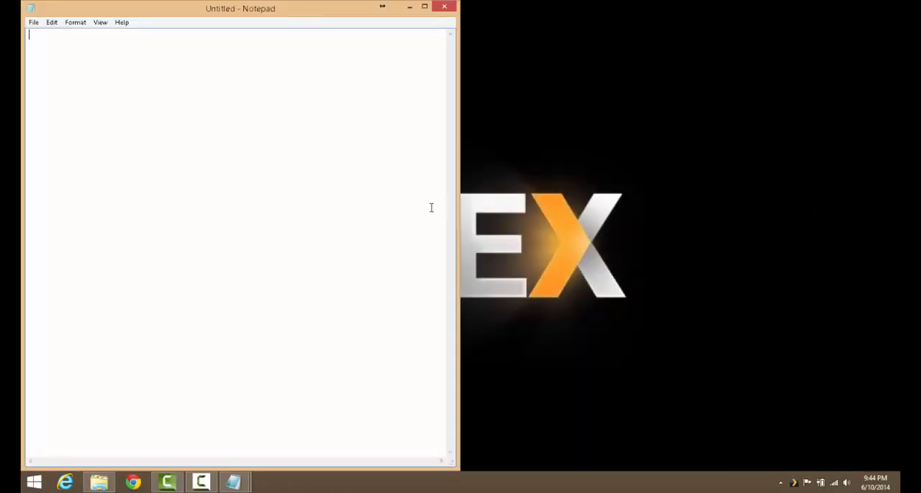
{"action": "mouse_move", "coordinate": [503, 239]}
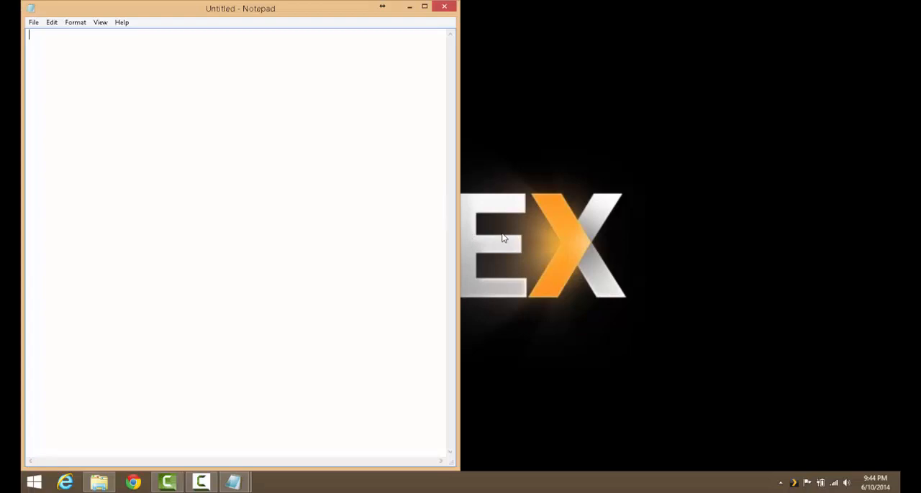
{"action": "mouse_move", "coordinate": [834, 484]}
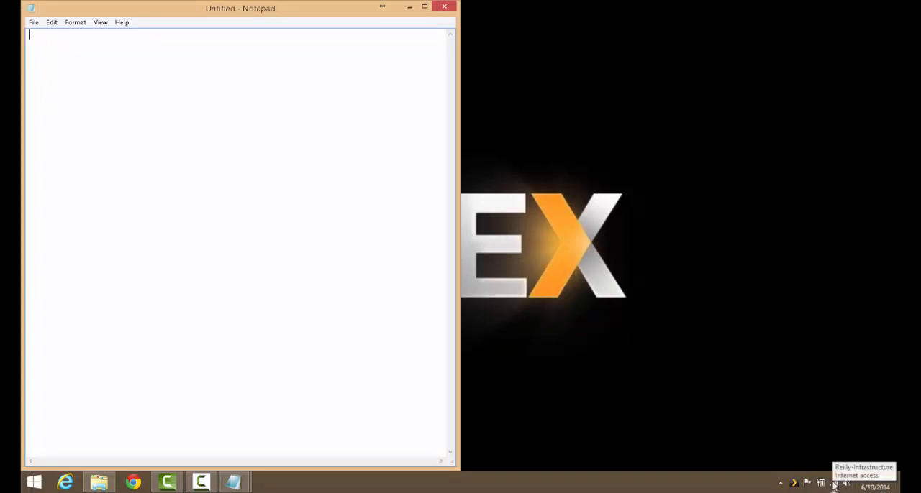
Reach Network and Sharing Center from the tray icon and briefly view the Wi-Fi Status dialog.
{"action": "right_click", "coordinate": [834, 483]}
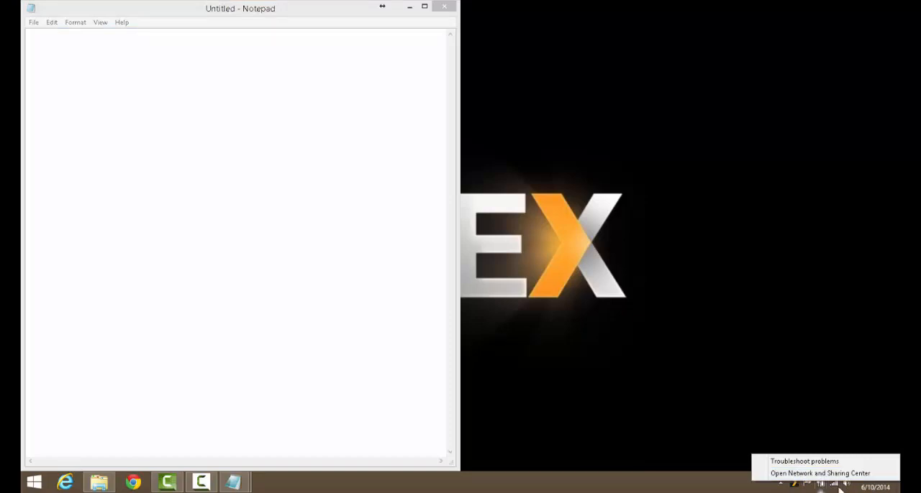
{"action": "mouse_move", "coordinate": [820, 473]}
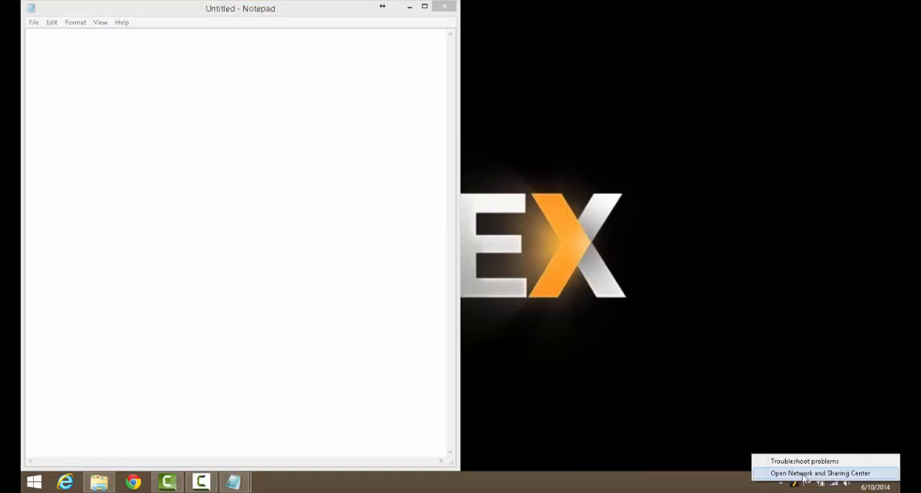
{"action": "left_click", "coordinate": [820, 473]}
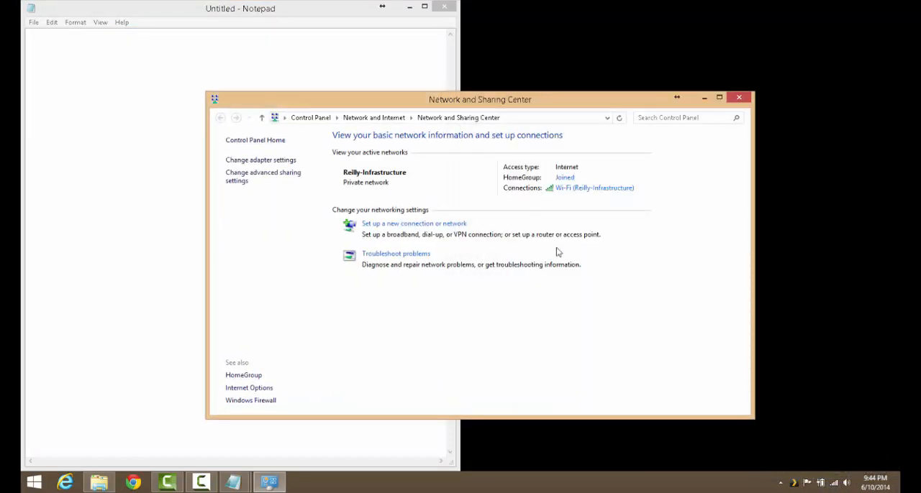
{"action": "left_click", "coordinate": [594, 187]}
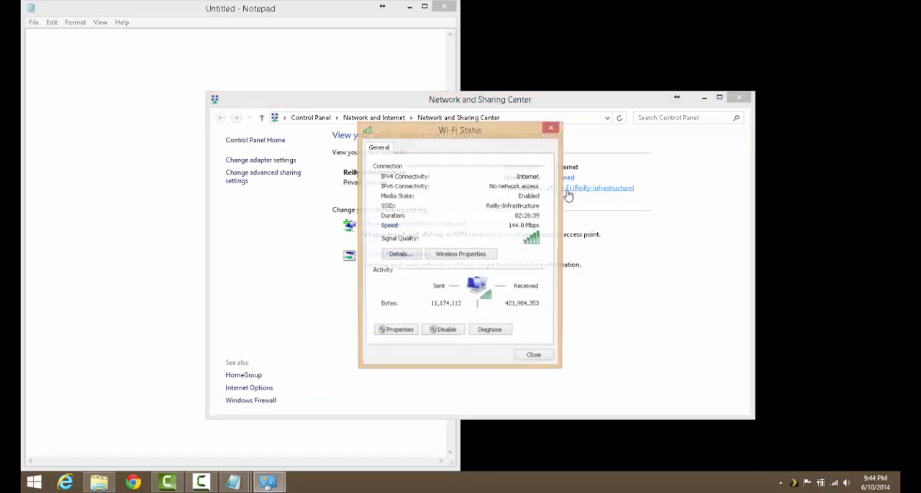
{"action": "left_click", "coordinate": [533, 355]}
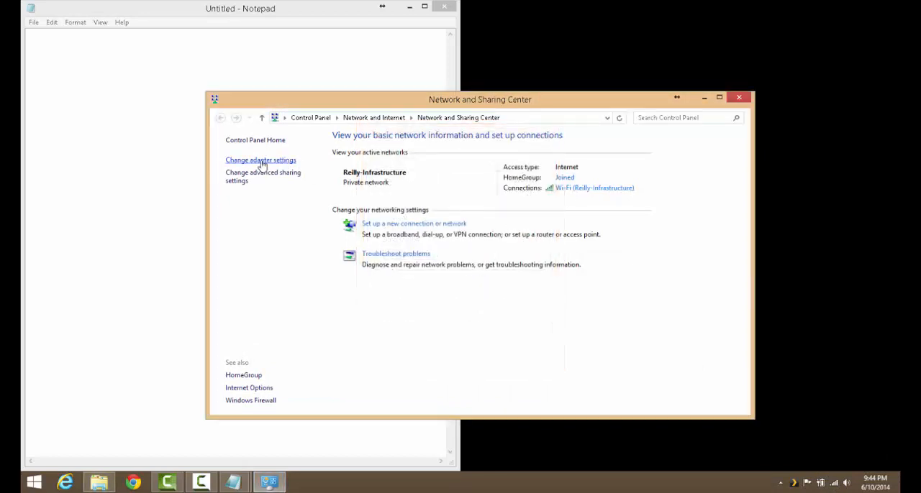
Show the Wi-Fi adapter's Network Connection Details with IPv4 192.168.0.17 and its gateway.
{"action": "left_click", "coordinate": [261, 160]}
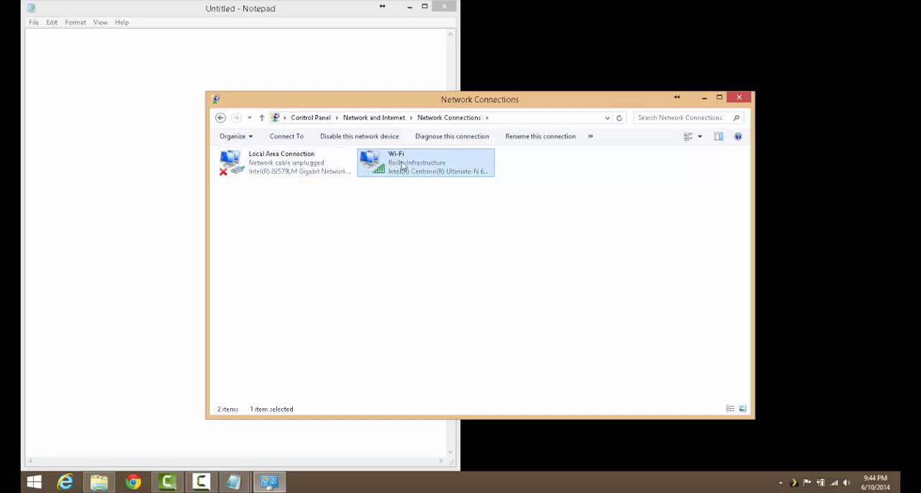
{"action": "left_click", "coordinate": [285, 163]}
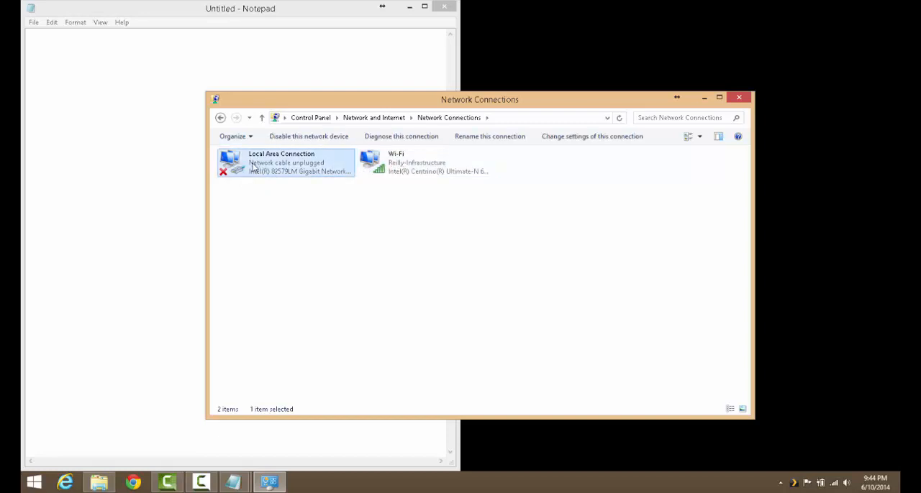
{"action": "mouse_move", "coordinate": [324, 223]}
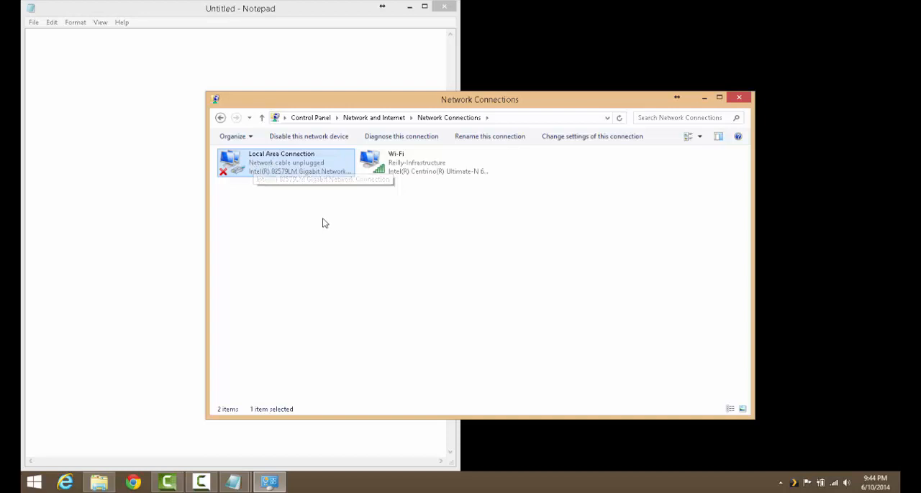
{"action": "left_click", "coordinate": [425, 163]}
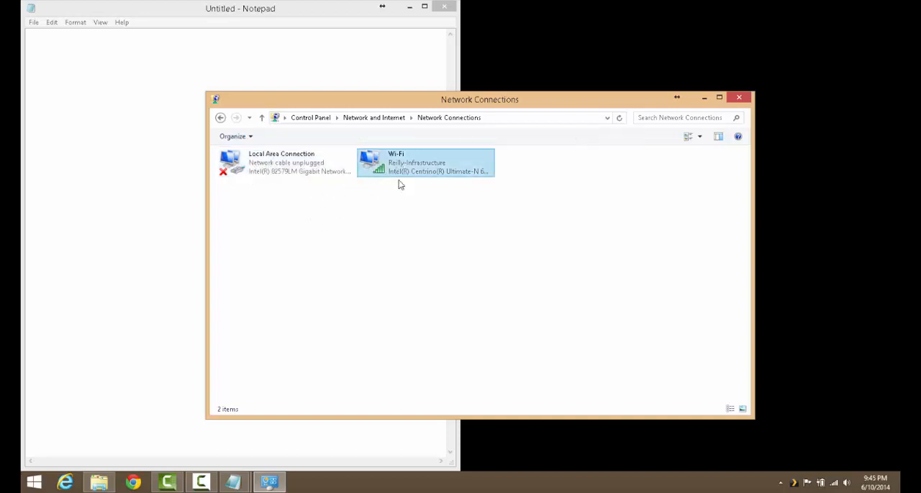
{"action": "double_click", "coordinate": [425, 163]}
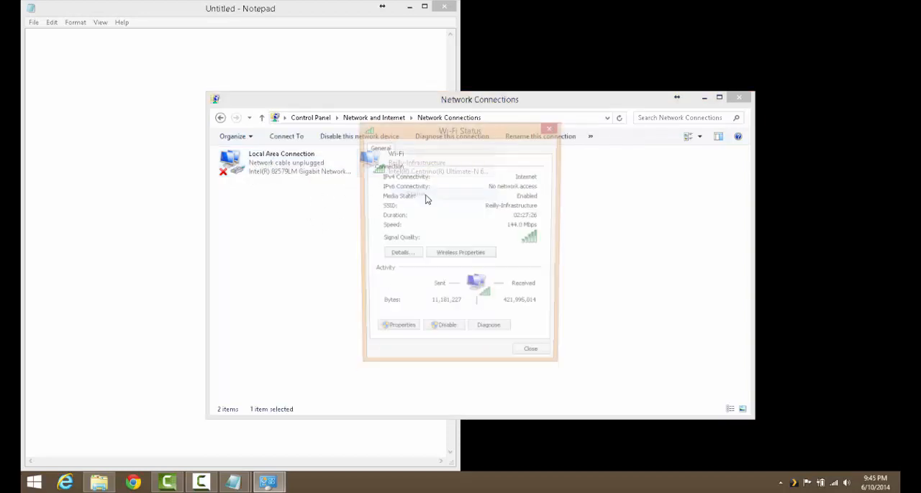
{"action": "left_click", "coordinate": [401, 252]}
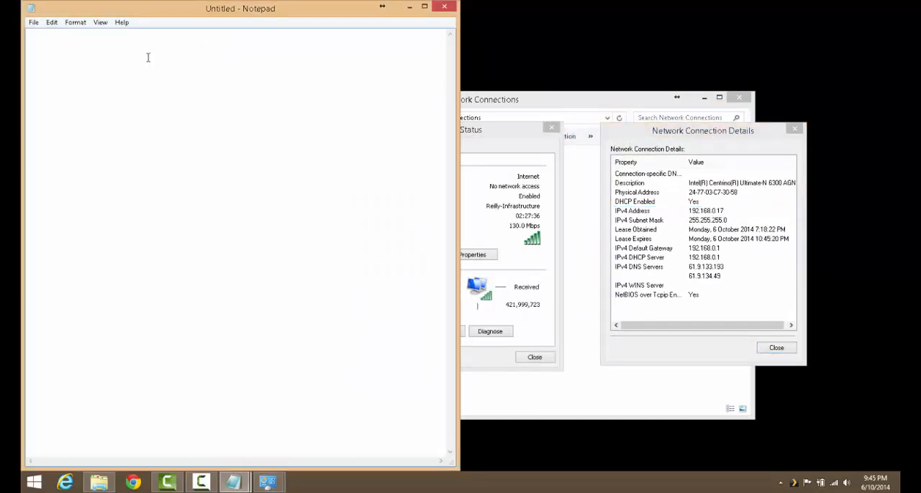
Note the Wi-Fi IPv4 address, subnet mask and gateway 192.168.0.1 in Notepad.
{"action": "type", "text": "192.168"}
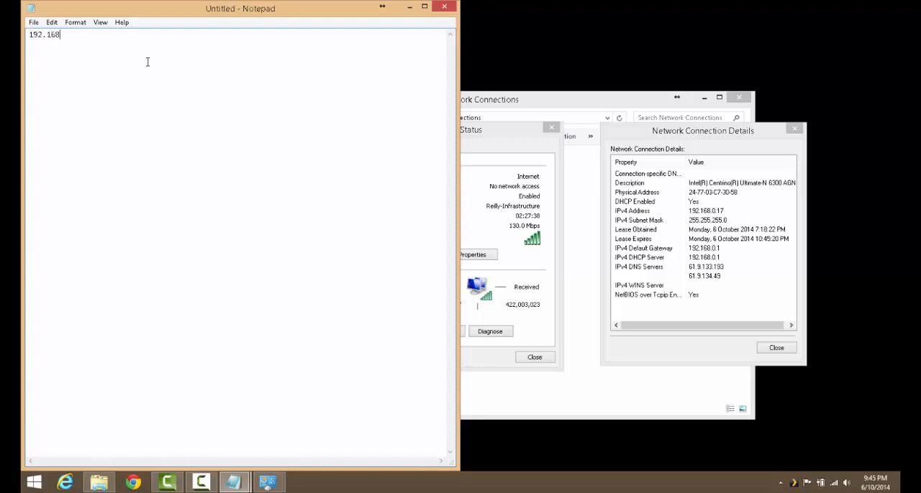
{"action": "type", "text": ".0.17"}
{"action": "type", "text": "255.255.255.0"}
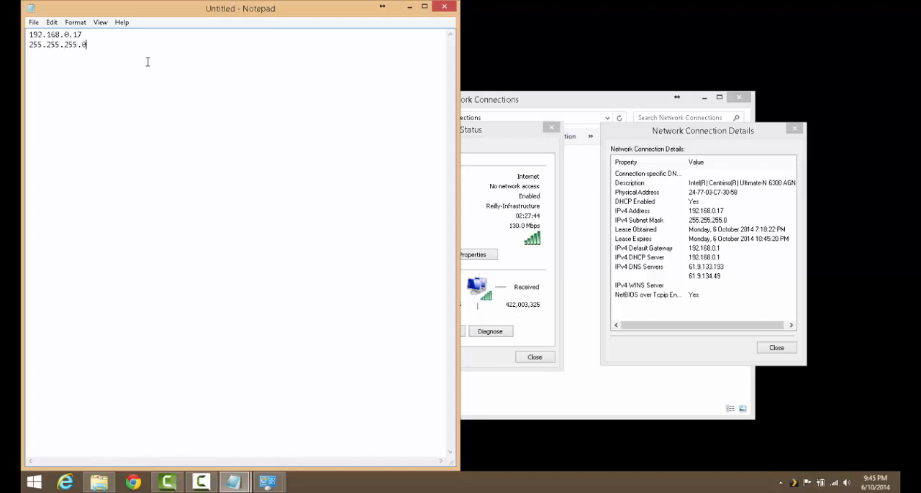
{"action": "type", "text": "192.168"}
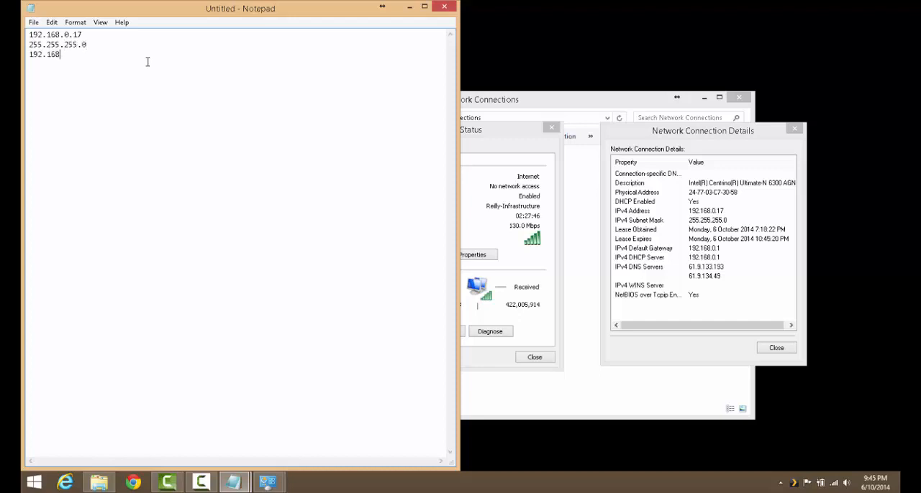
{"action": "type", "text": "0.1"}
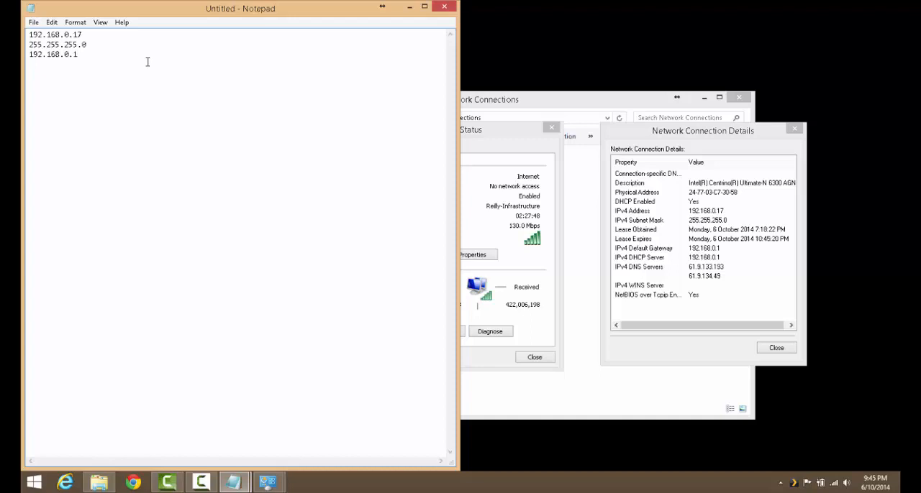
{"action": "left_click", "coordinate": [705, 268]}
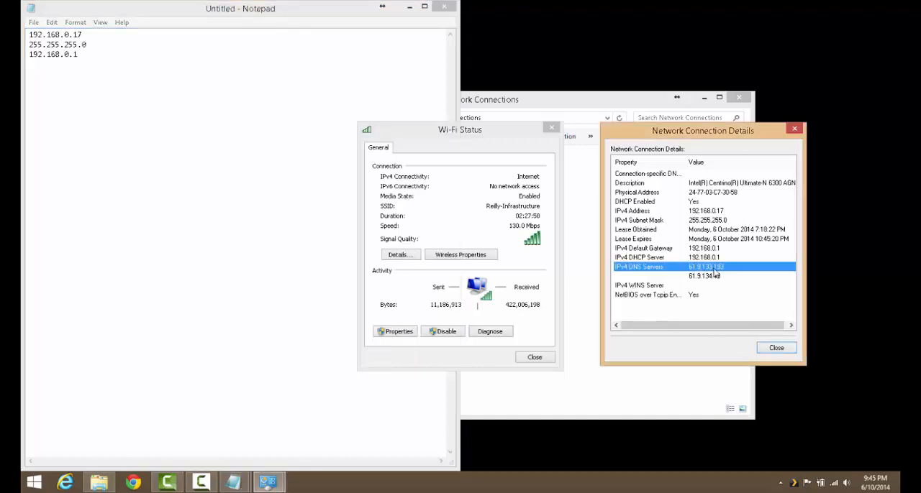
{"action": "left_click", "coordinate": [166, 107]}
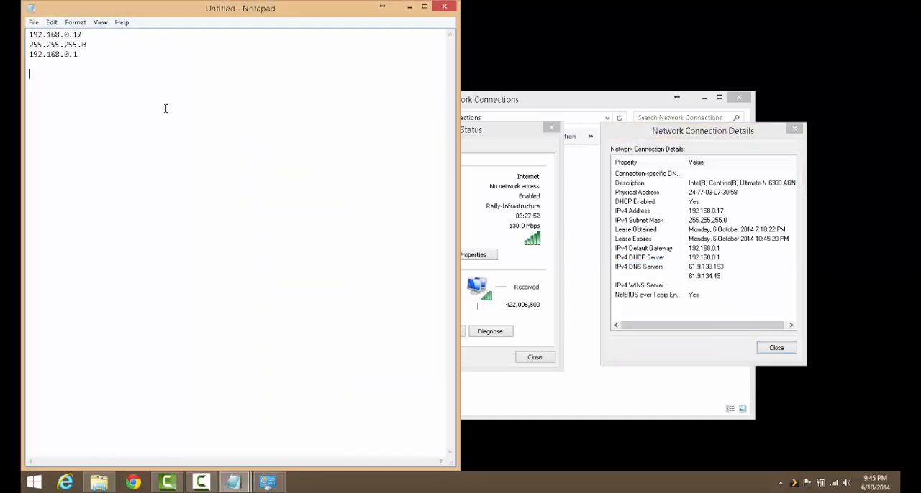
Add DNS servers 61.9.133.19x and 61.9.134.49 to the notes and close the connection details.
{"action": "type", "text": "61."}
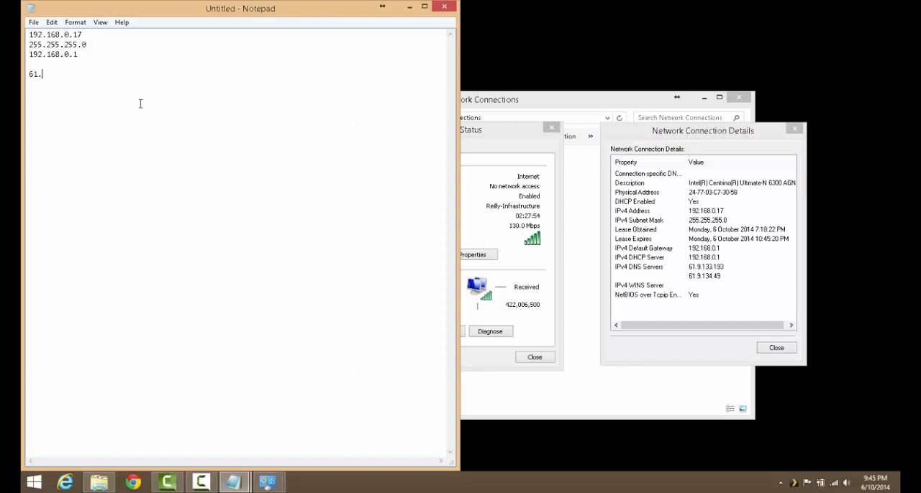
{"action": "type", "text": "9.1"}
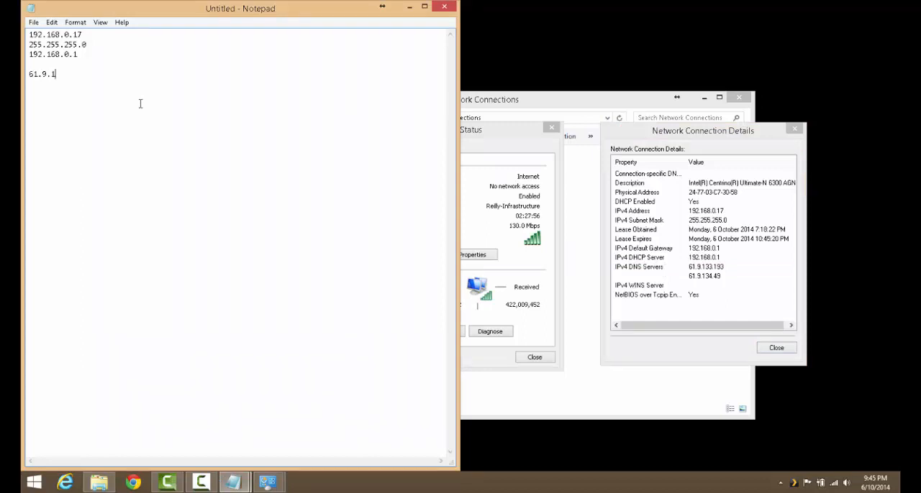
{"action": "type", "text": "33.193"}
{"action": "type", "text": "61."}
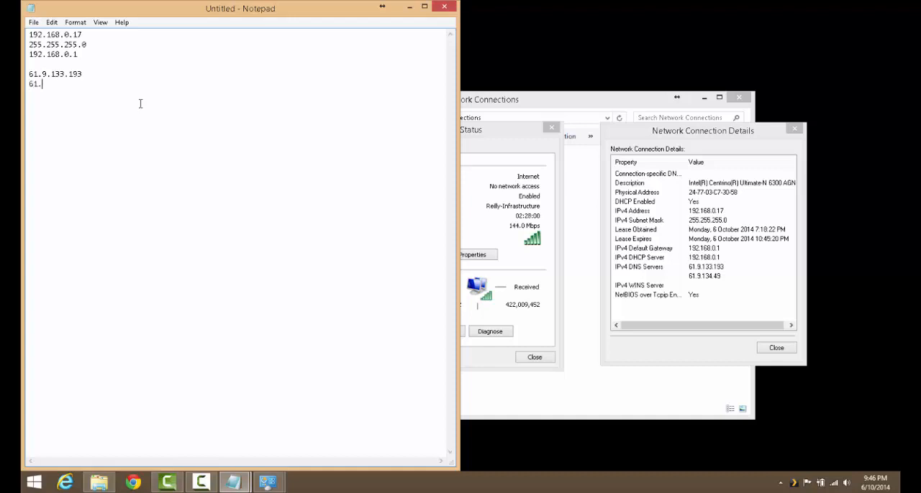
{"action": "type", "text": "9.13"}
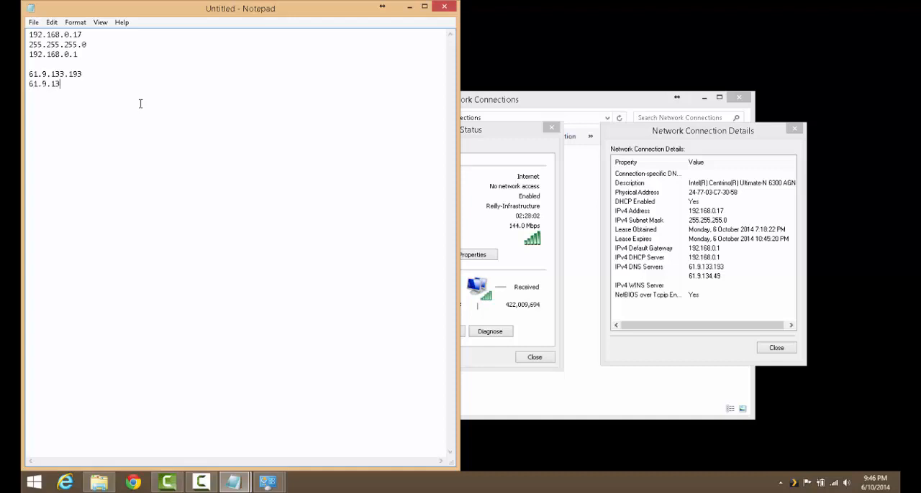
{"action": "type", "text": "4."}
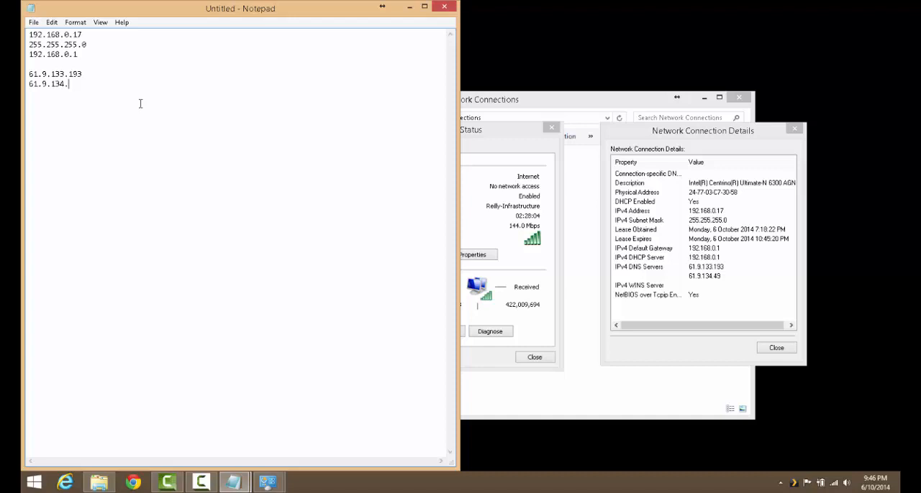
{"action": "type", "text": "49"}
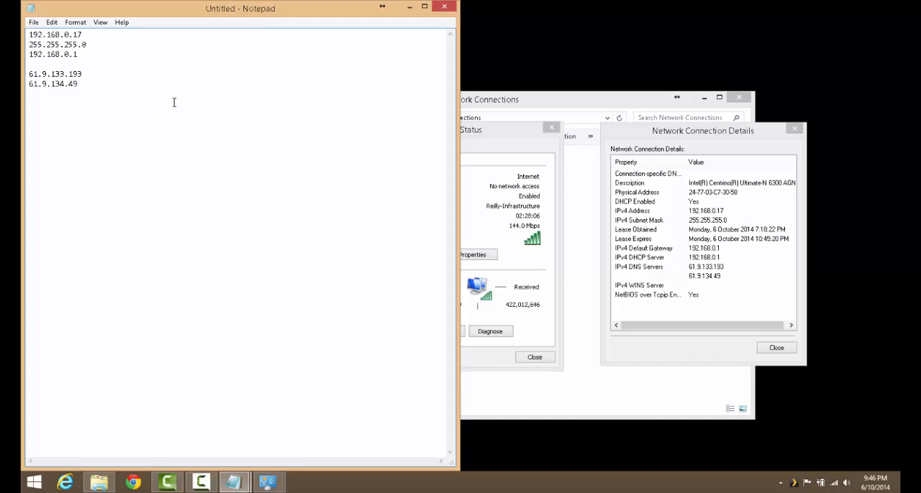
{"action": "left_click", "coordinate": [460, 251]}
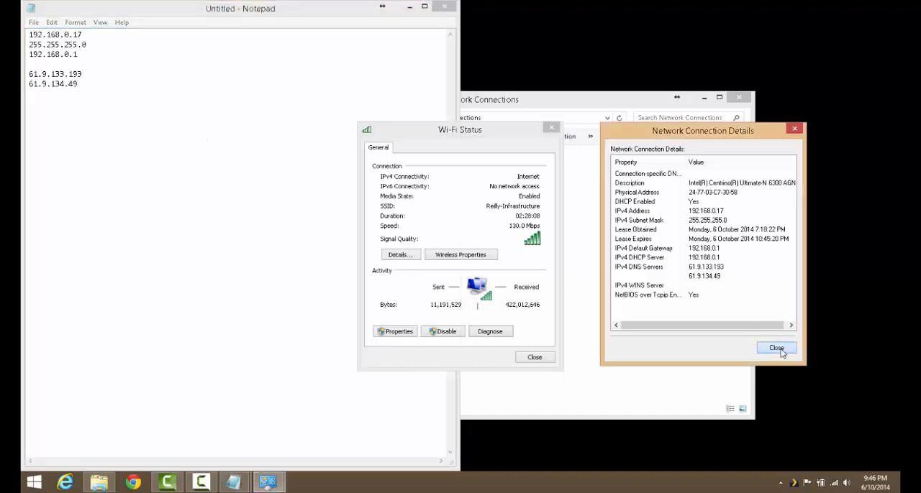
{"action": "left_click", "coordinate": [777, 348]}
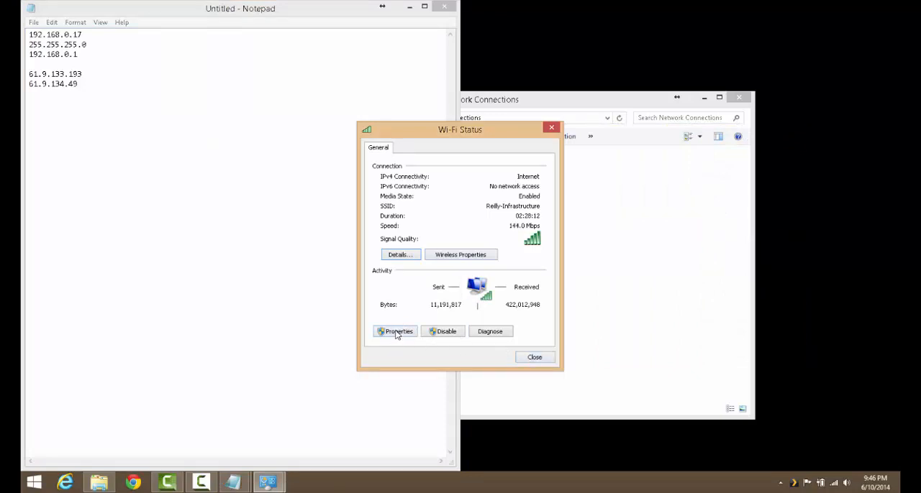
Reach the Wi-Fi adapter's IPv4 Properties and choose a manually entered address.
{"action": "left_click", "coordinate": [394, 331]}
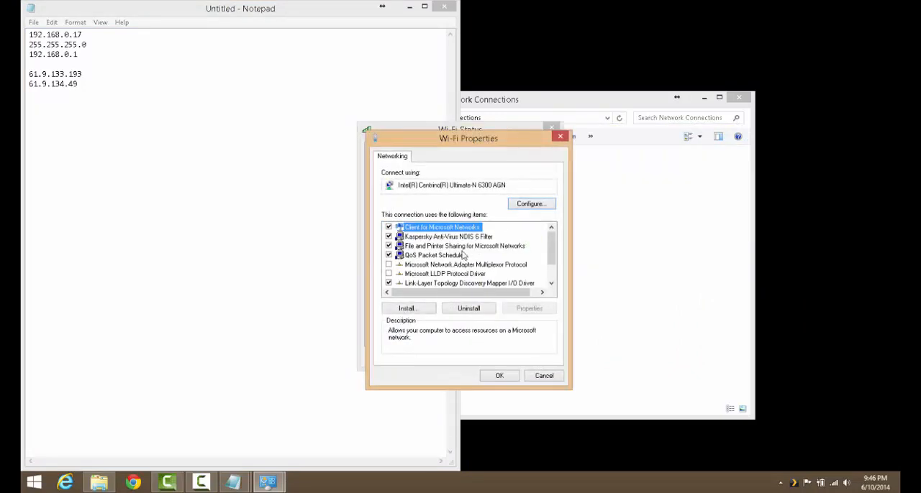
{"action": "scroll", "scroll_direction": "down", "scroll_amount": 3}
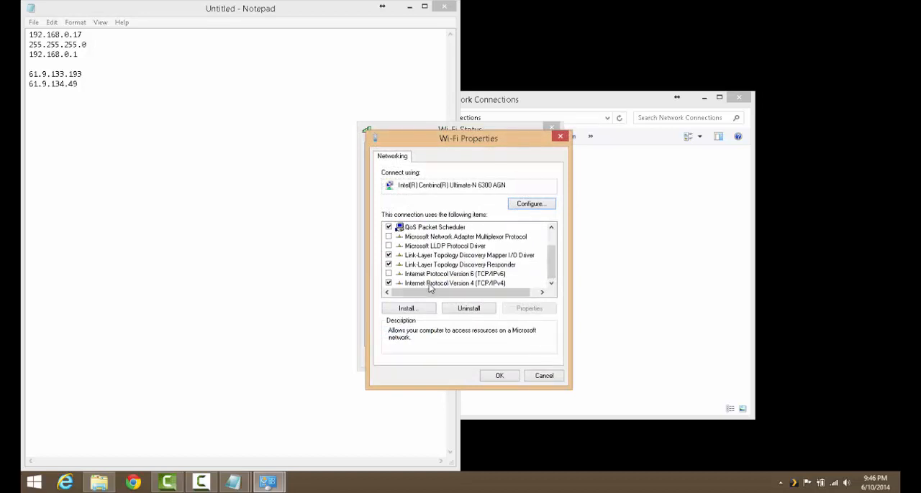
{"action": "left_click", "coordinate": [455, 282]}
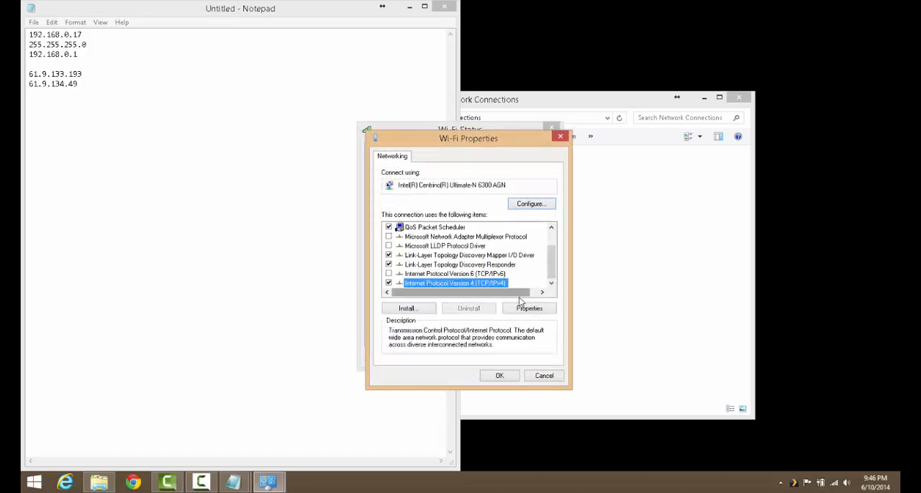
{"action": "left_click", "coordinate": [529, 308]}
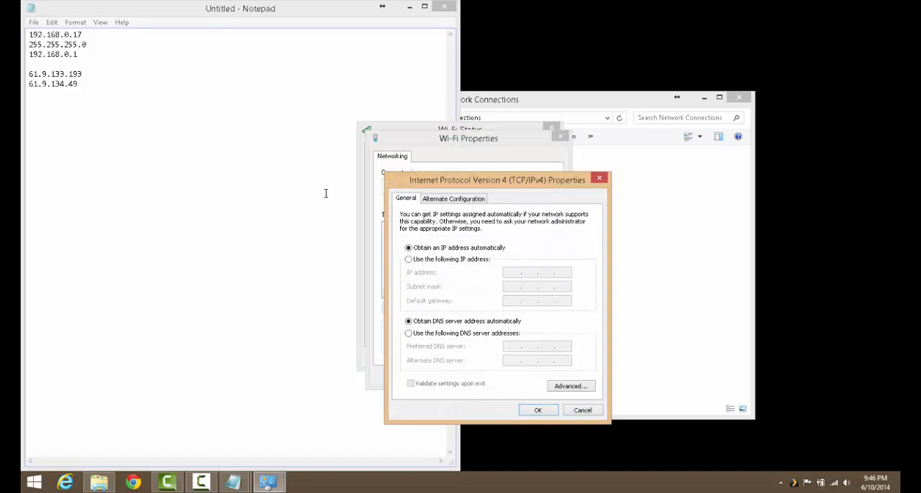
{"action": "left_click", "coordinate": [409, 259]}
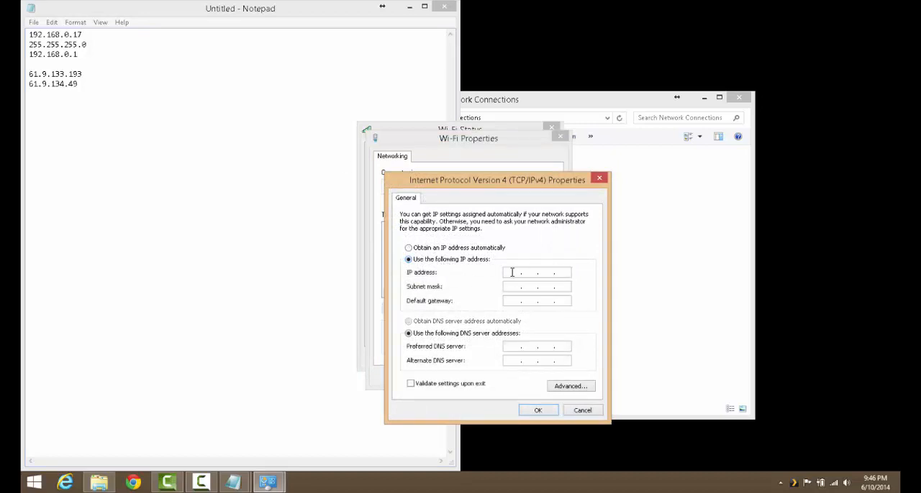
{"action": "mouse_move", "coordinate": [512, 356]}
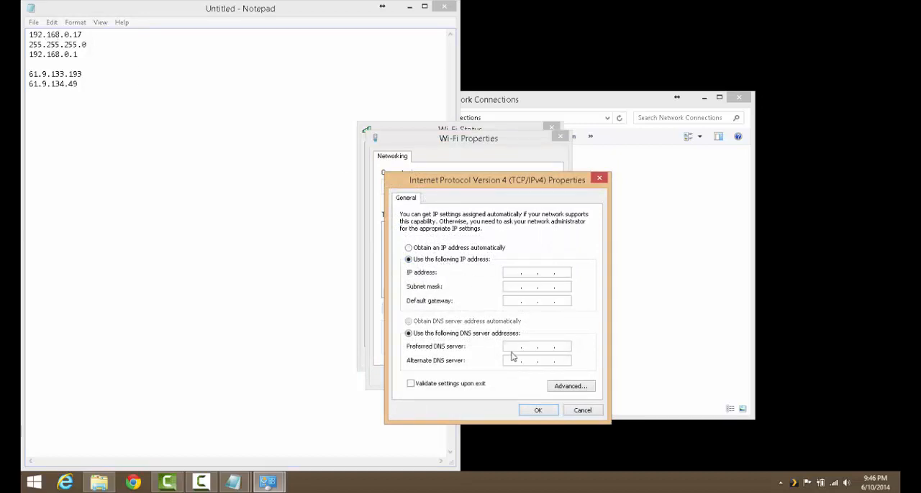
Enter IP 192.168.0.17, mask 255.255.255.0, gateway 192.168.0.1, DNS 61.9.133.193/61.9.134.49, confirm and close the dialogs.
{"action": "type", "text": "192"}
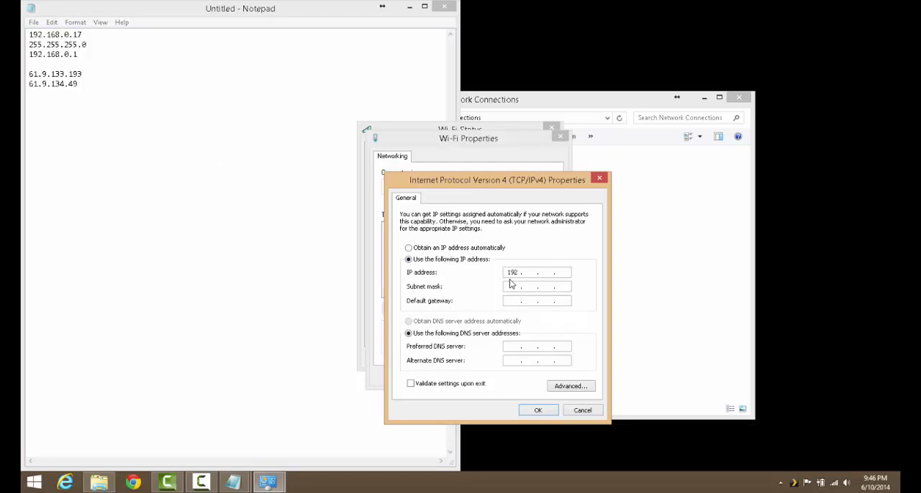
{"action": "type", "text": "168.0"}
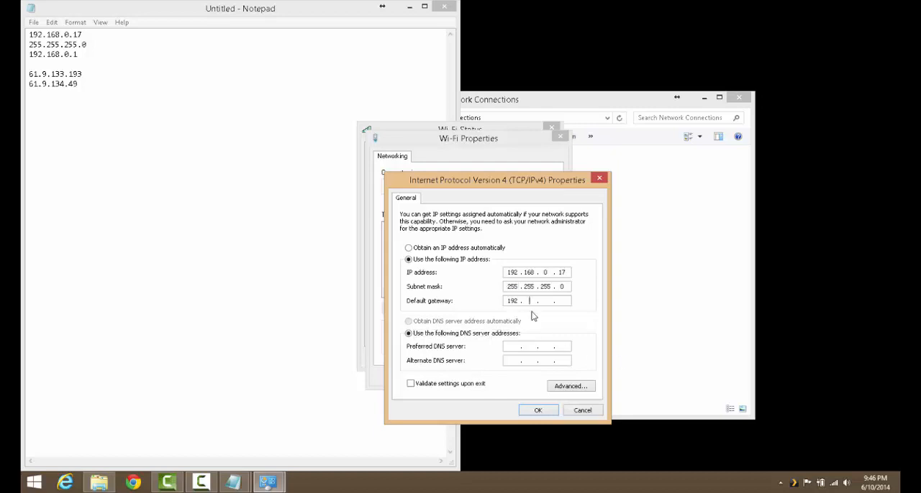
{"action": "type", "text": "168"}
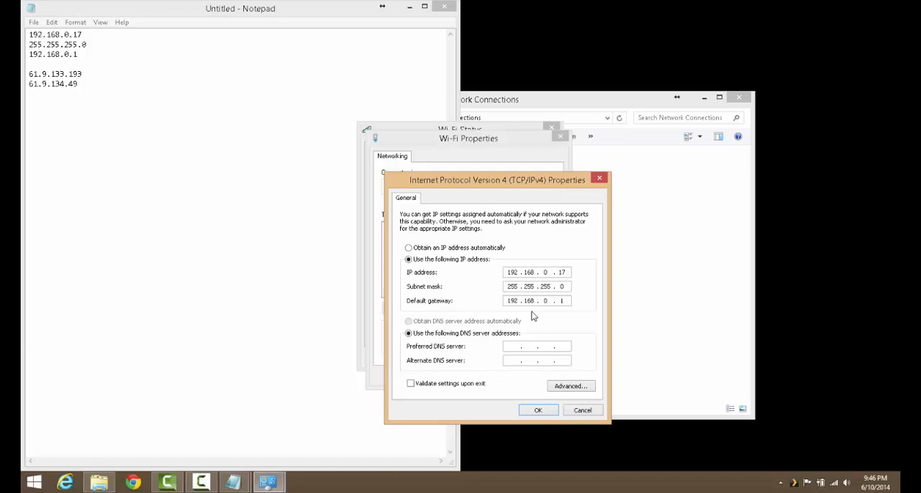
{"action": "type", "text": "61 . 9 . 133 ."}
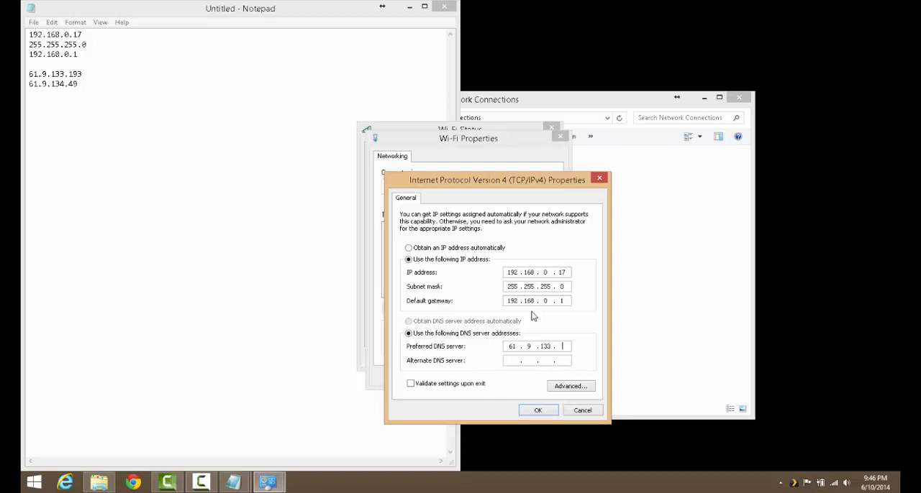
{"action": "type", "text": "193"}
{"action": "left_click", "coordinate": [537, 360]}
{"action": "type", "text": "61 . 9 . 1 ."}
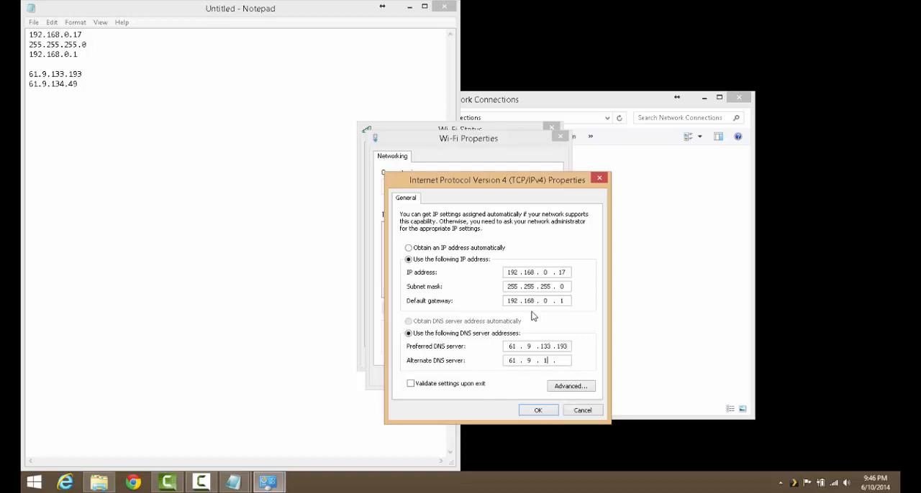
{"action": "type", "text": "34"}
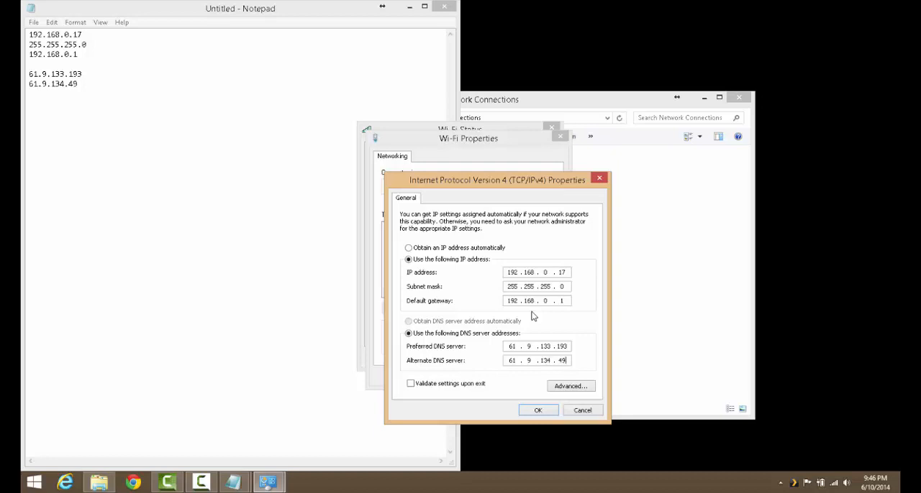
{"action": "left_click", "coordinate": [538, 410]}
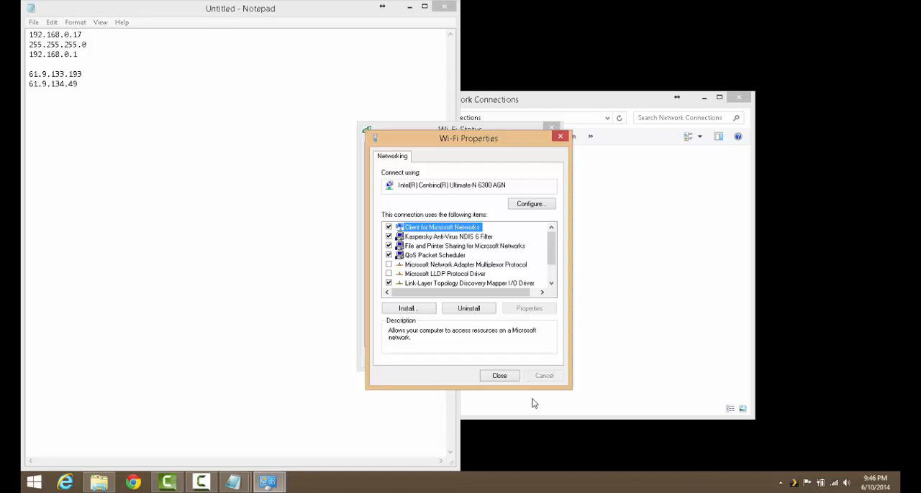
{"action": "left_click", "coordinate": [499, 376]}
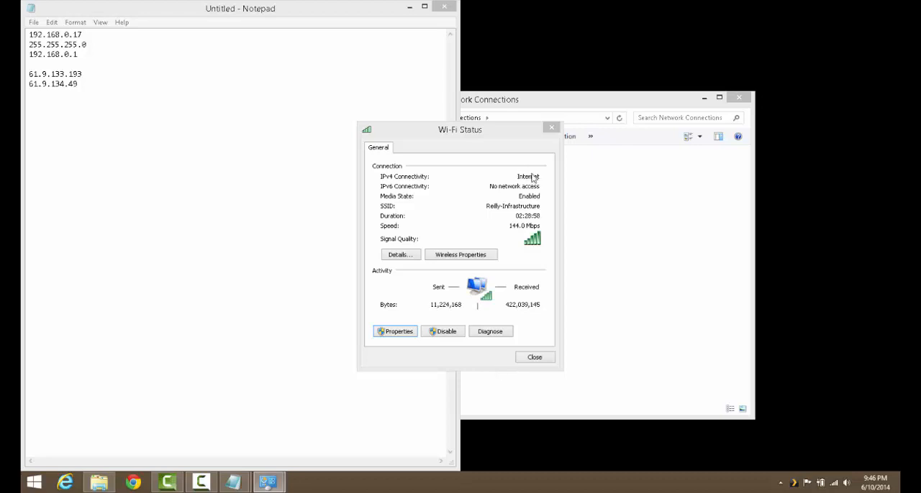
{"action": "mouse_move", "coordinate": [441, 230]}
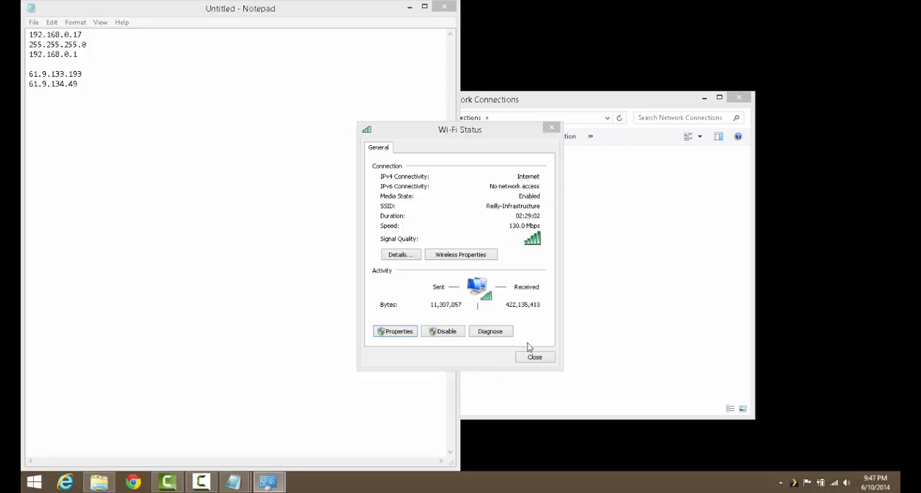
{"action": "left_click", "coordinate": [535, 357]}
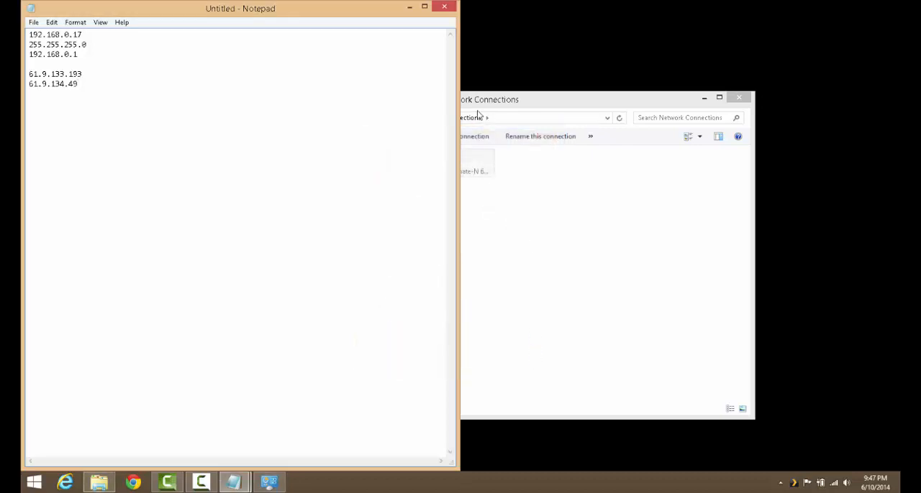
Launch PlexConnect.py again from Documents > PlexConnect-master so it serves on 192.168.0.17.
{"action": "double_click", "coordinate": [55, 34]}
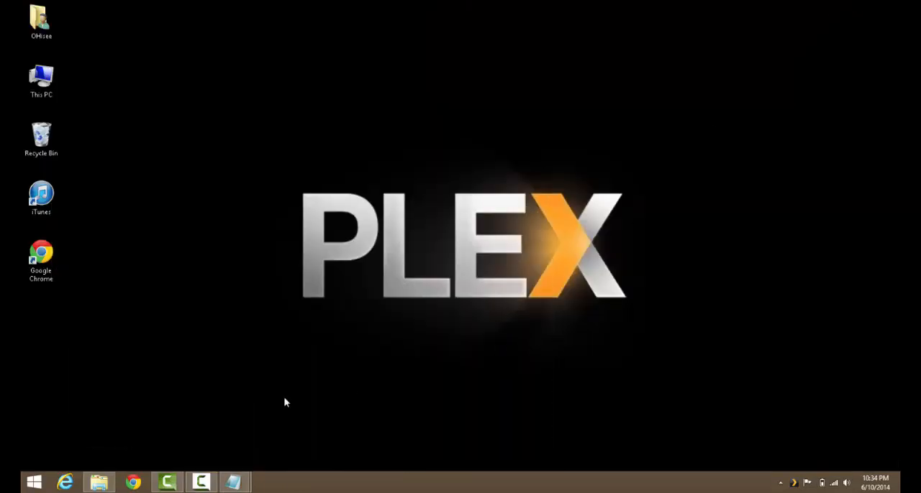
{"action": "mouse_move", "coordinate": [205, 459]}
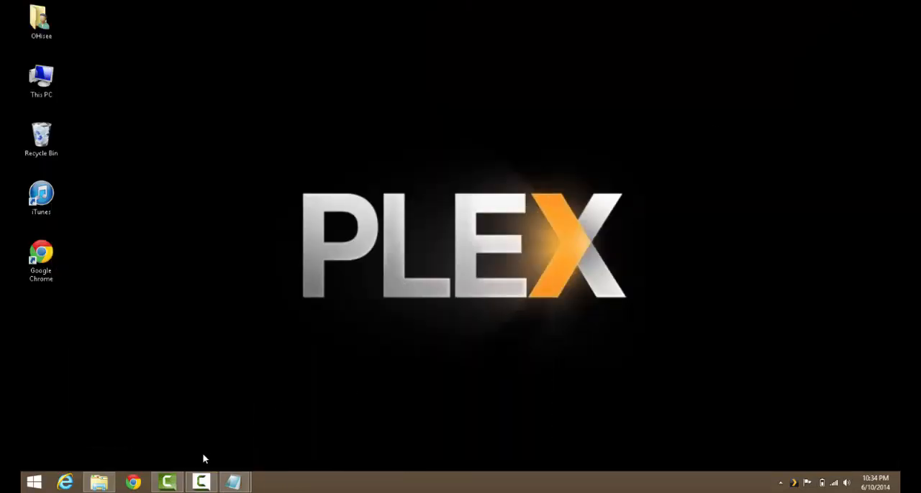
{"action": "mouse_move", "coordinate": [196, 443]}
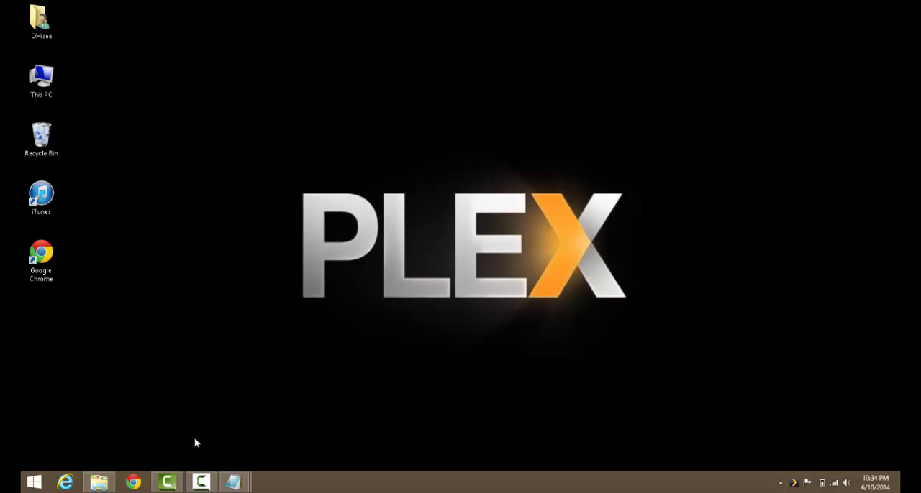
{"action": "left_click", "coordinate": [99, 482]}
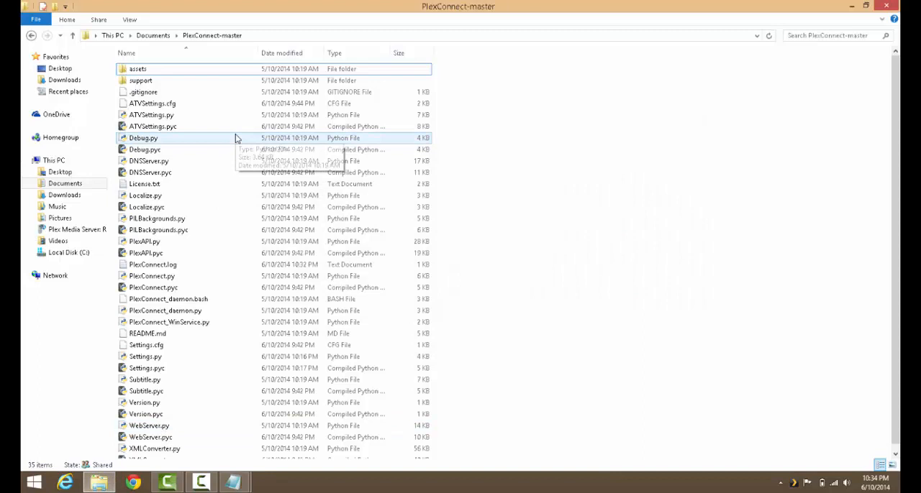
{"action": "left_click", "coordinate": [152, 277]}
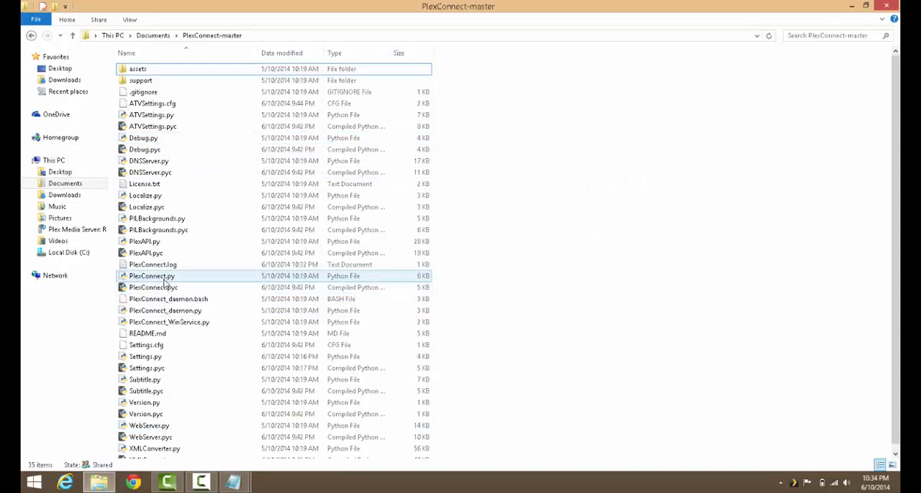
{"action": "double_click", "coordinate": [151, 276]}
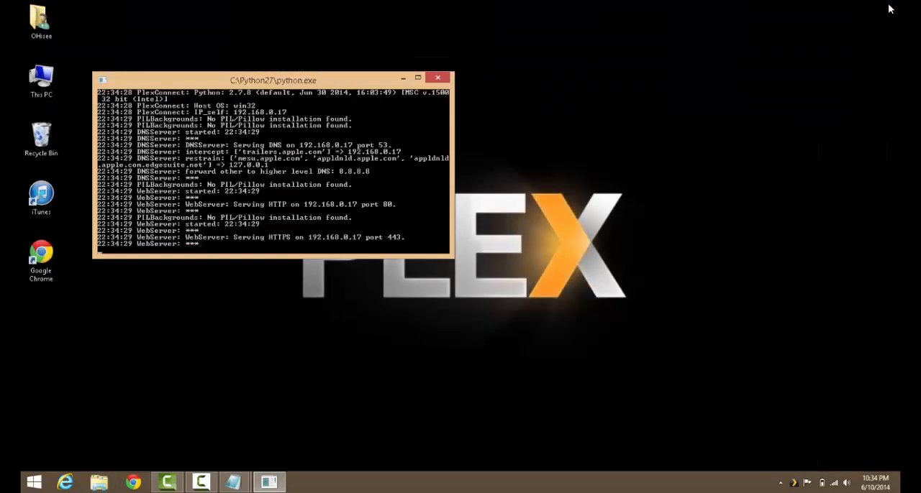
{"action": "mouse_move", "coordinate": [314, 85]}
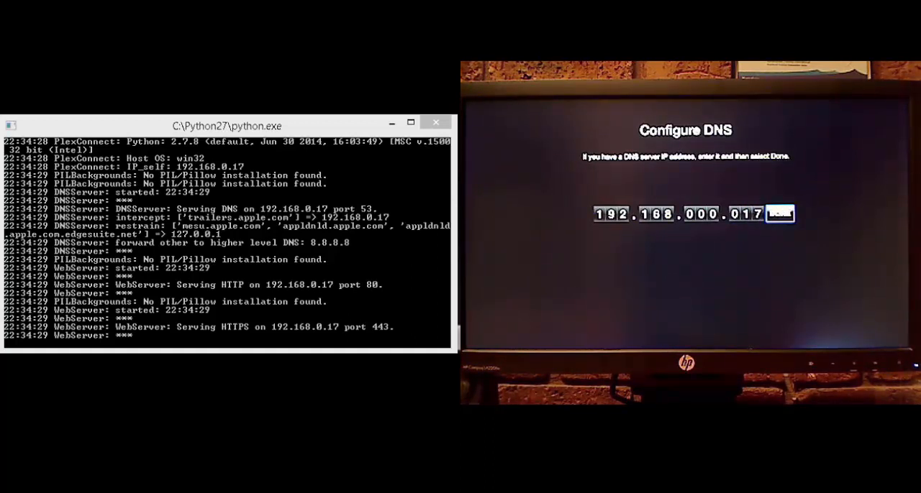
Confirm 192.168.000.017 as the Apple TV's manual DNS server.
{"action": "left_click", "coordinate": [779, 213]}
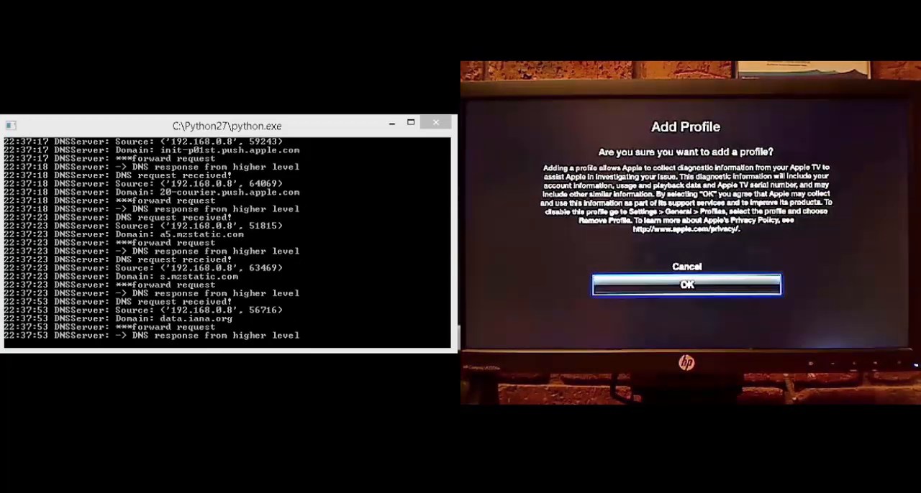
Accept the Apple TV's Add Profile prompt with OK.
{"action": "left_click", "coordinate": [685, 284]}
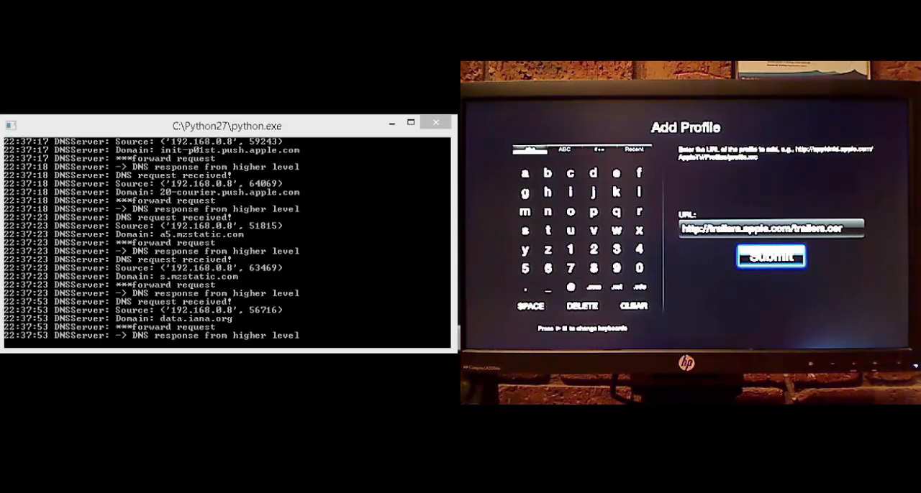
{"action": "left_click", "coordinate": [771, 256]}
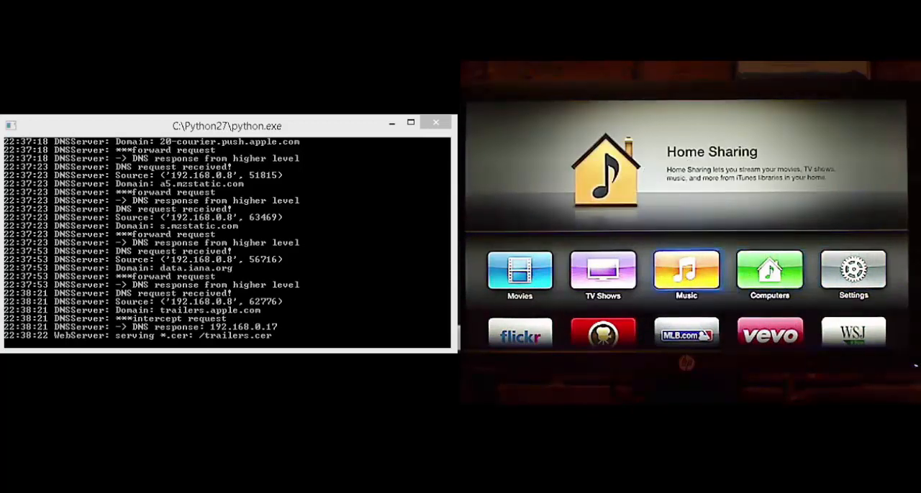
{"action": "left_click", "coordinate": [602, 273]}
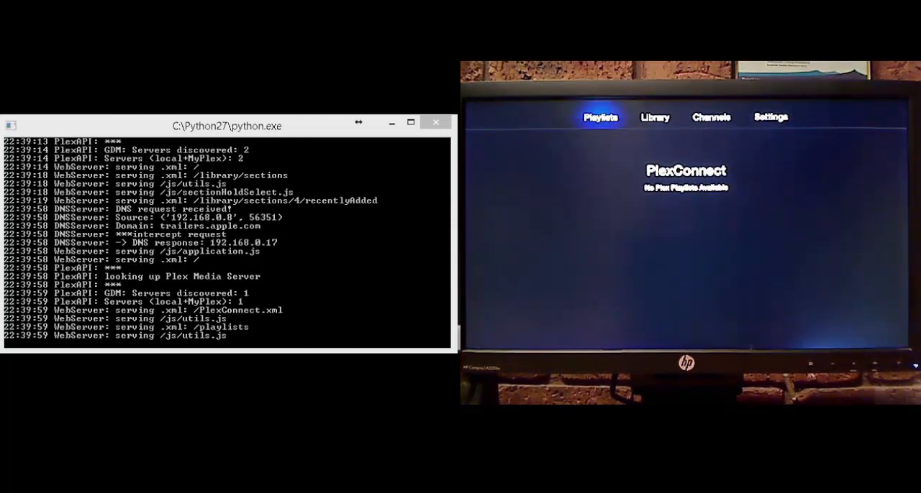
Enter the Plex Library's TV shows section and browse its Genres page listing Animation and Comedy.
{"action": "left_click", "coordinate": [653, 116]}
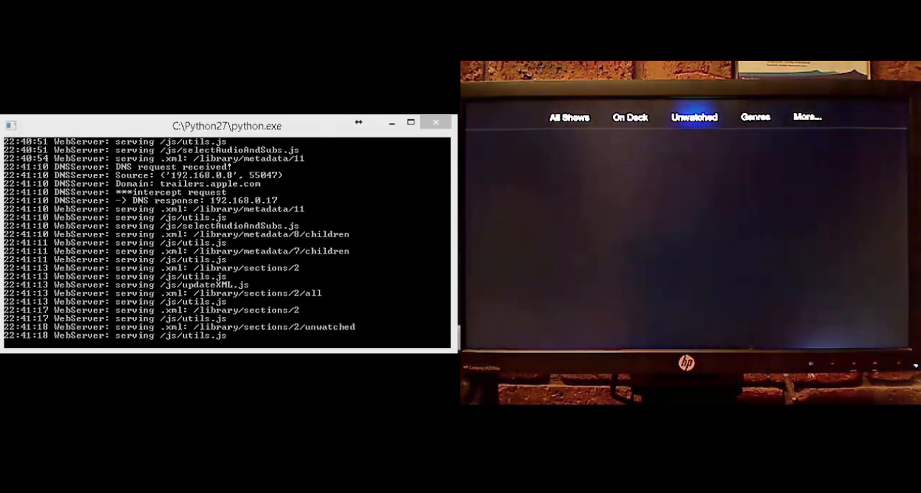
{"action": "left_click", "coordinate": [754, 115]}
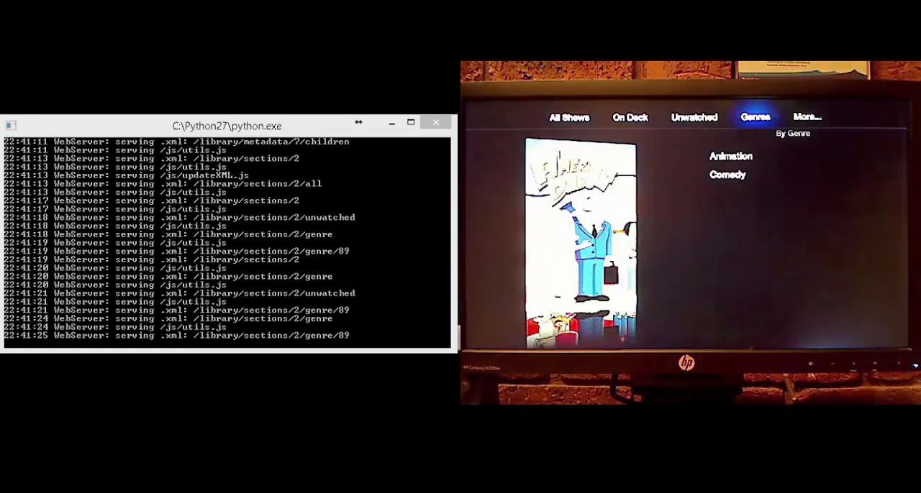
Show the TV shows section's Genres view with Animation and Comedy listed.
{"action": "left_click", "coordinate": [630, 115]}
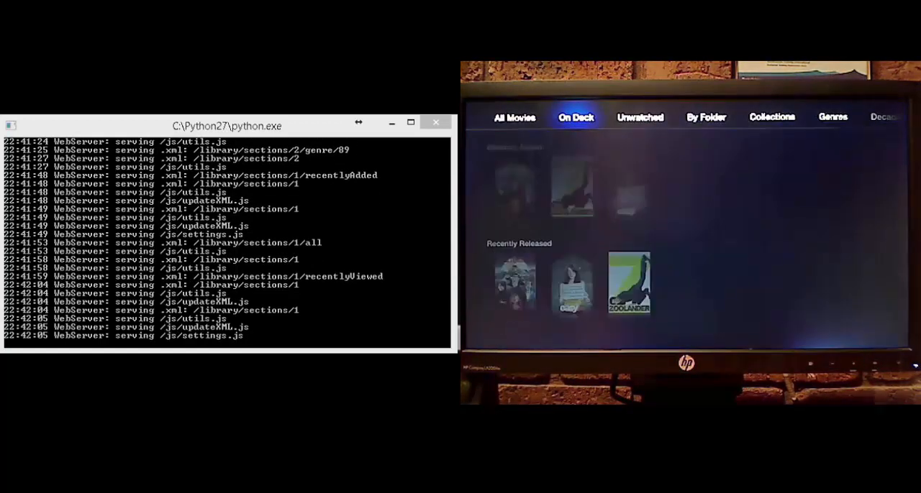
Return from the movie library to the top-level menu with Settings highlighted.
{"action": "left_click", "coordinate": [515, 118]}
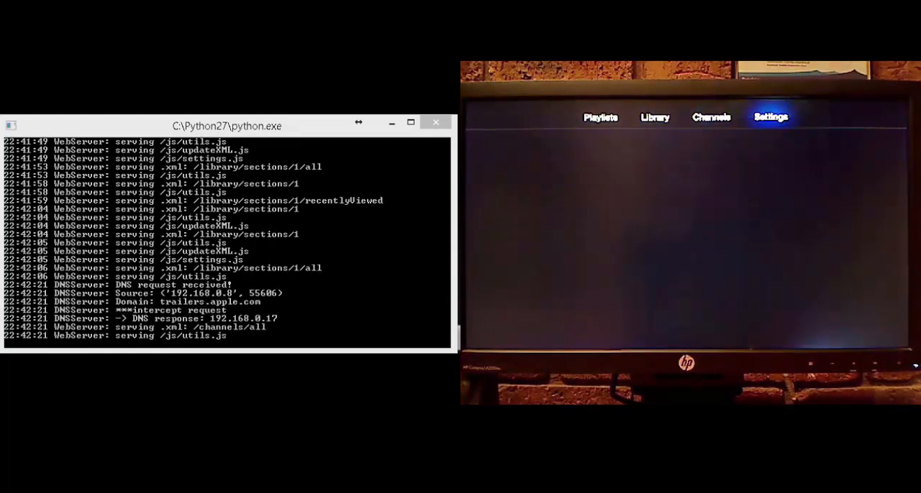
{"action": "left_click", "coordinate": [771, 117]}
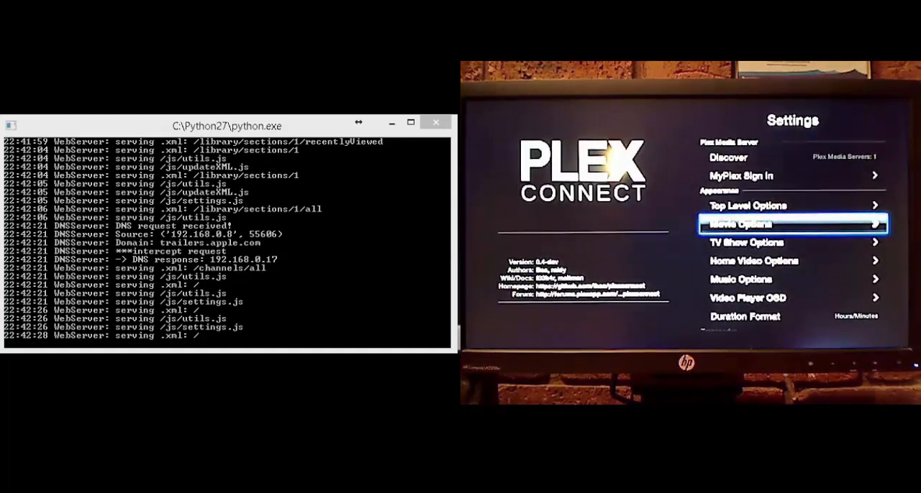
{"action": "scroll", "scroll_direction": "down", "scroll_amount": 3}
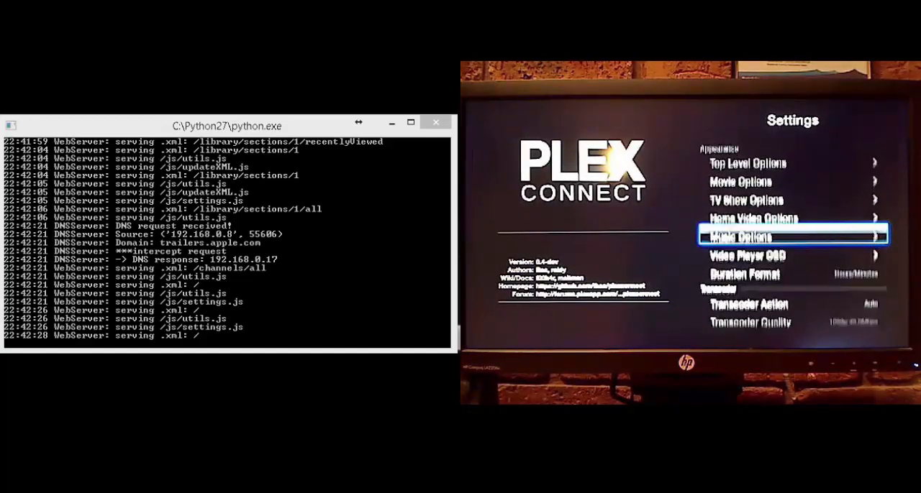
{"action": "scroll", "scroll_direction": "up", "scroll_amount": 3}
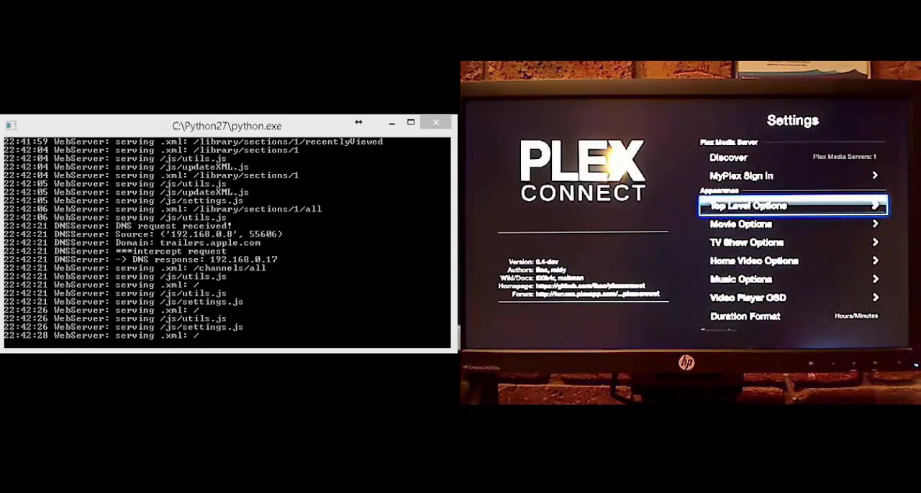
{"action": "scroll", "scroll_direction": "down", "scroll_amount": 3}
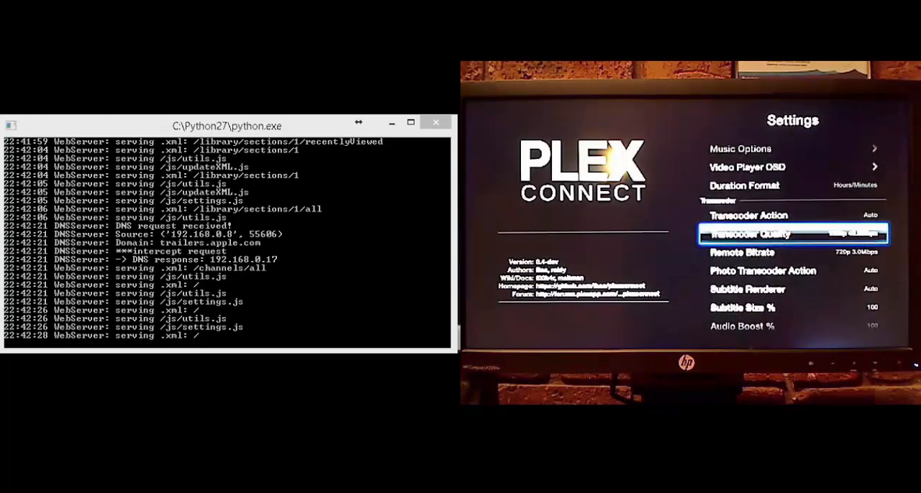